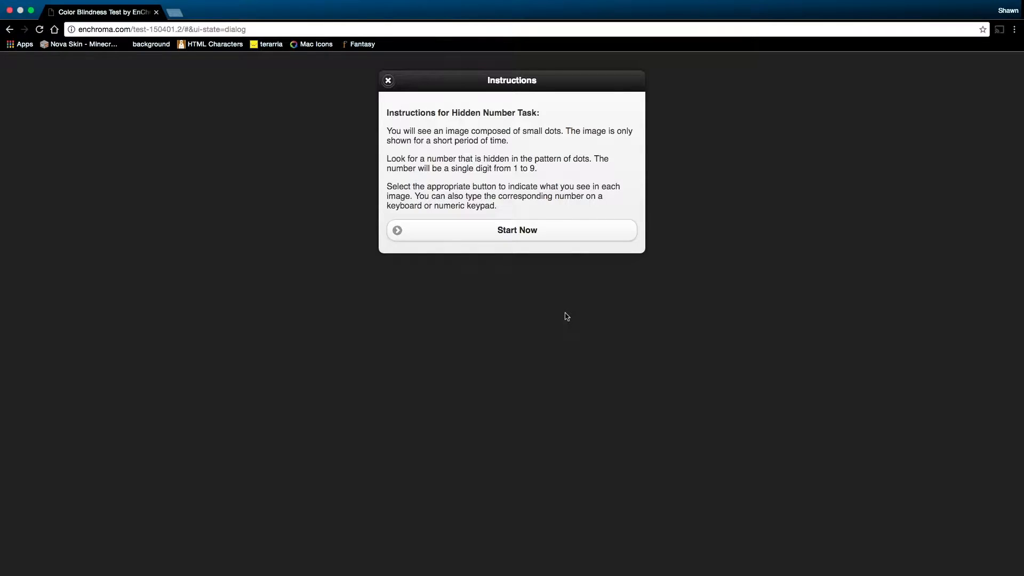
{"action": "mouse_move", "coordinate": [565, 305]}
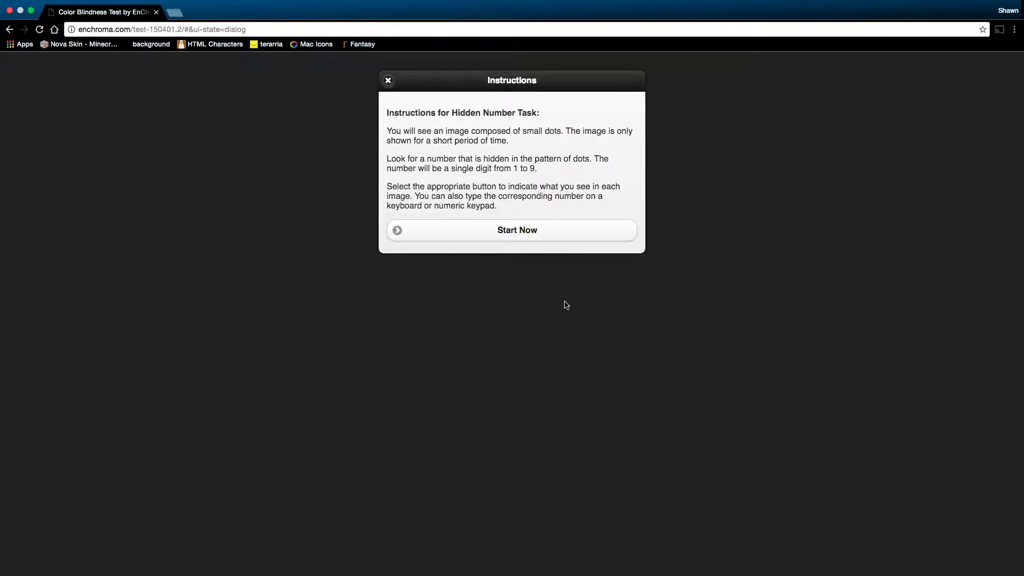
{"action": "mouse_move", "coordinate": [588, 295]}
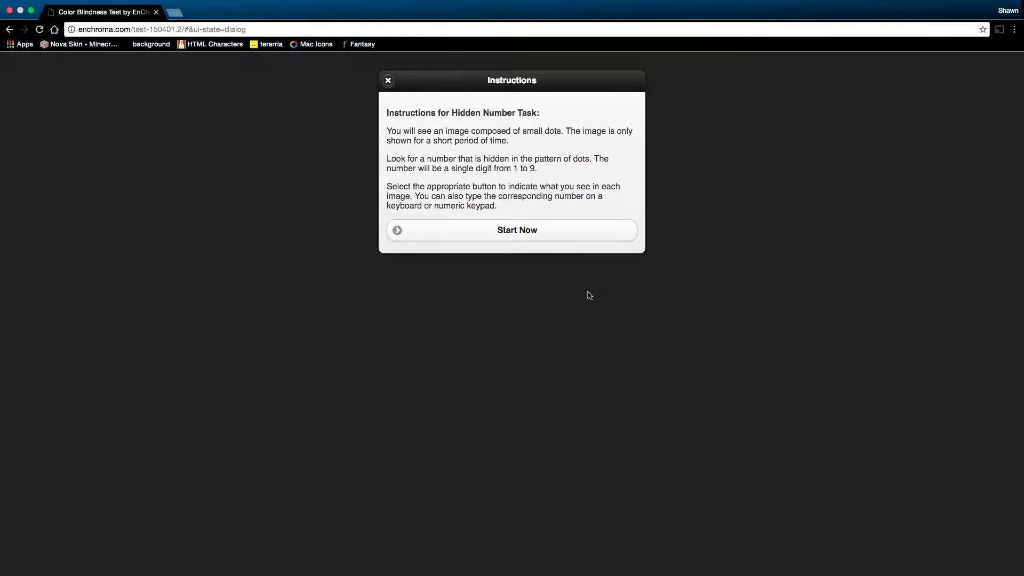
{"action": "mouse_move", "coordinate": [579, 305]}
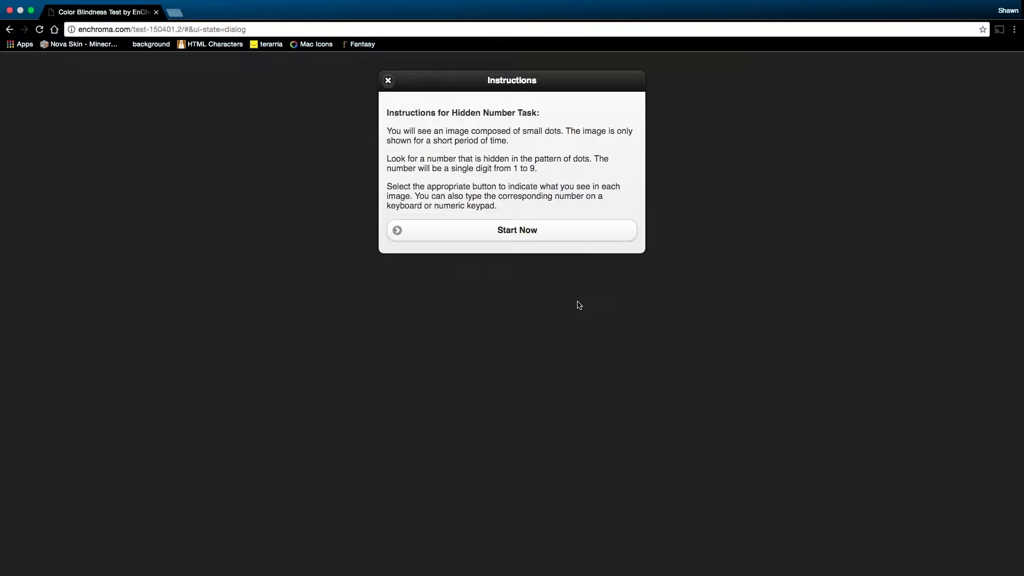
{"action": "mouse_move", "coordinate": [550, 282]}
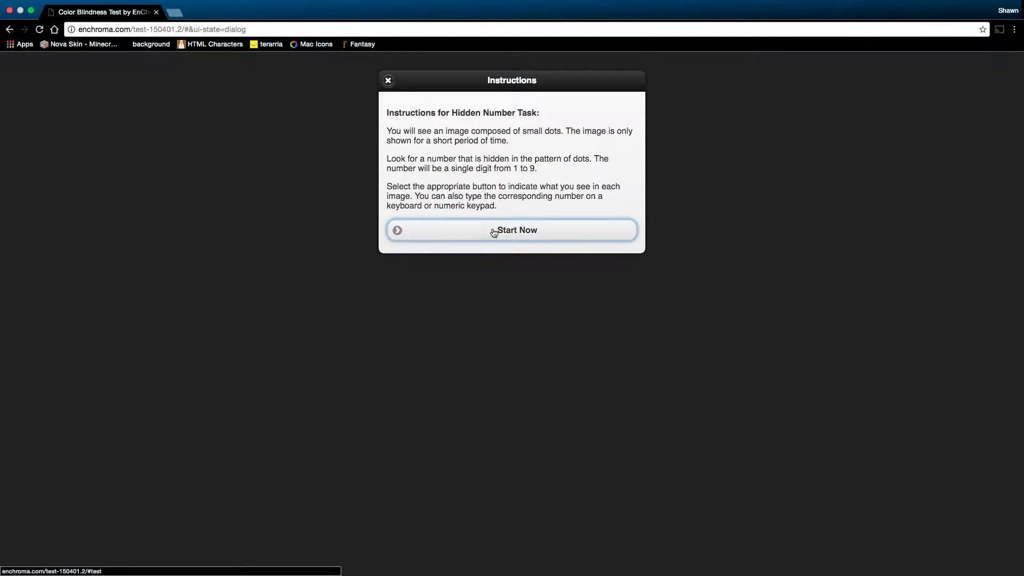
Start the hidden number test and answer plates for trials 1 through 5, including 6 for trial 1
{"action": "left_click", "coordinate": [511, 230]}
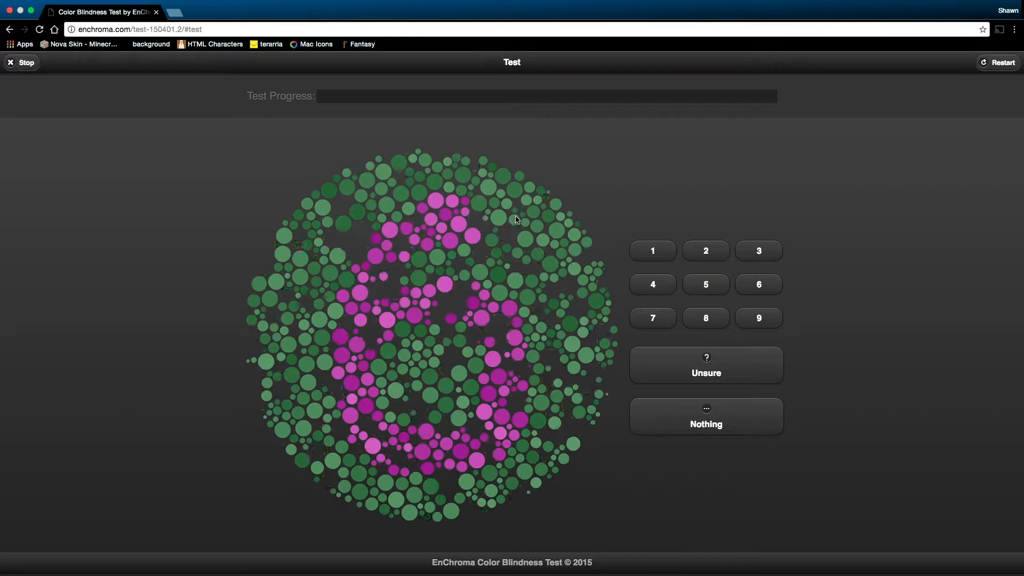
{"action": "left_click", "coordinate": [757, 284]}
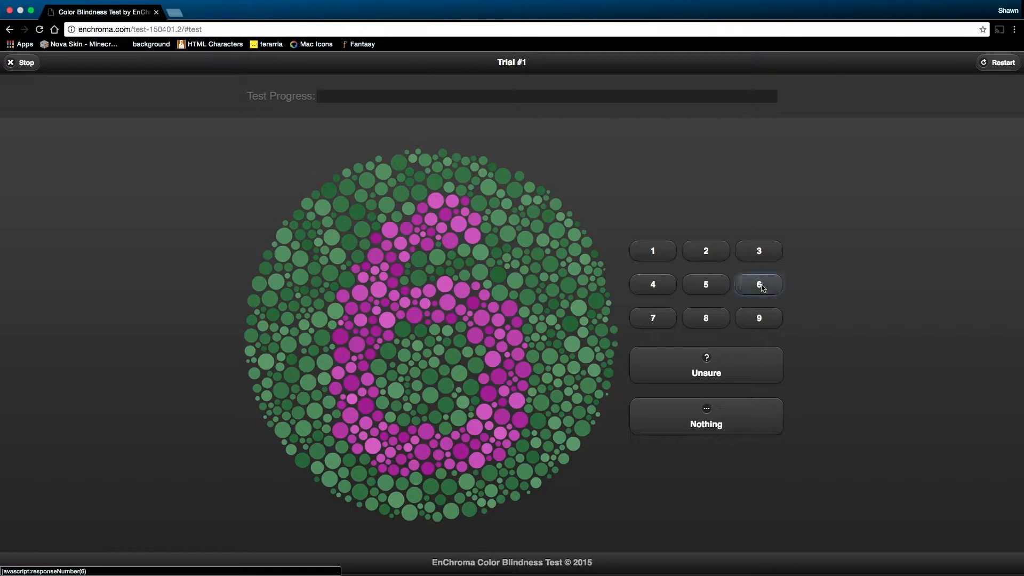
{"action": "left_click", "coordinate": [758, 285]}
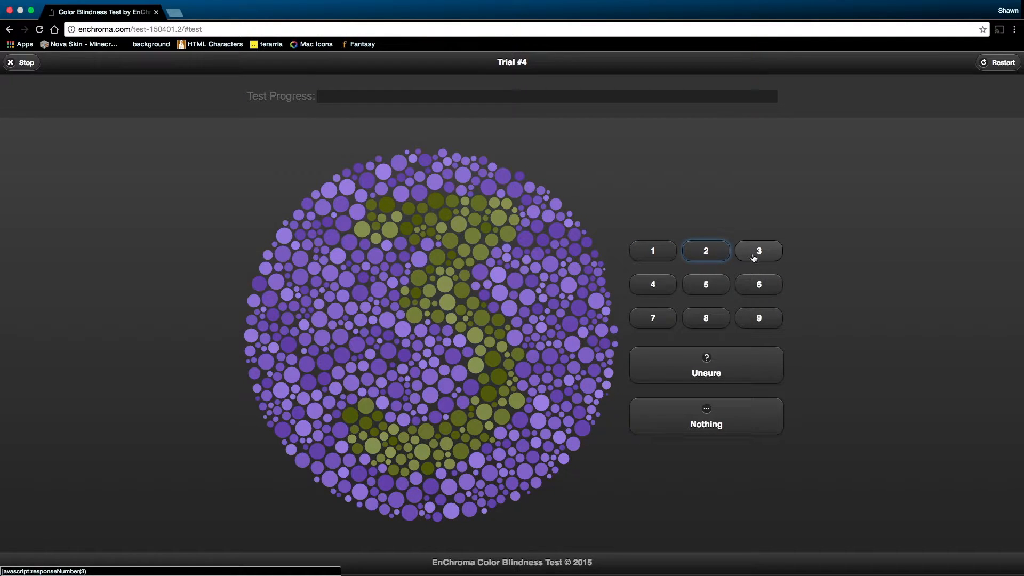
{"action": "left_click", "coordinate": [757, 251]}
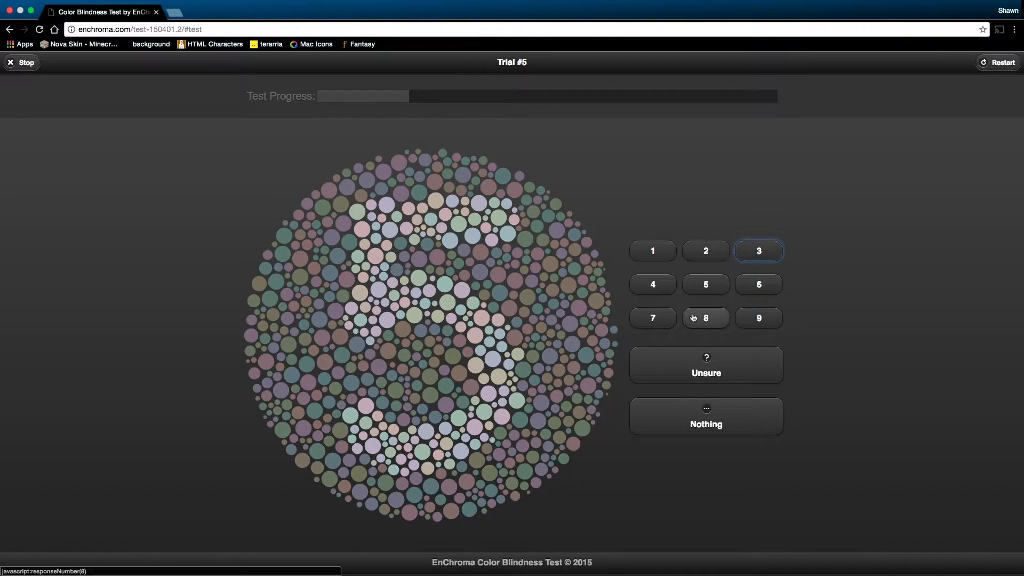
{"action": "left_click", "coordinate": [705, 318]}
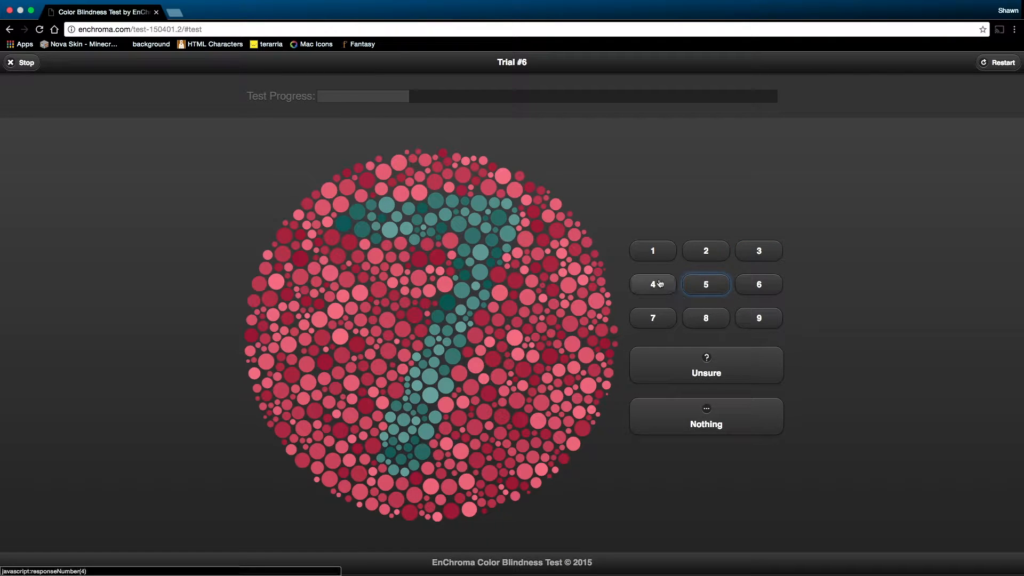
Answer the dot plates for trials 6 through 9
{"action": "left_click", "coordinate": [652, 318]}
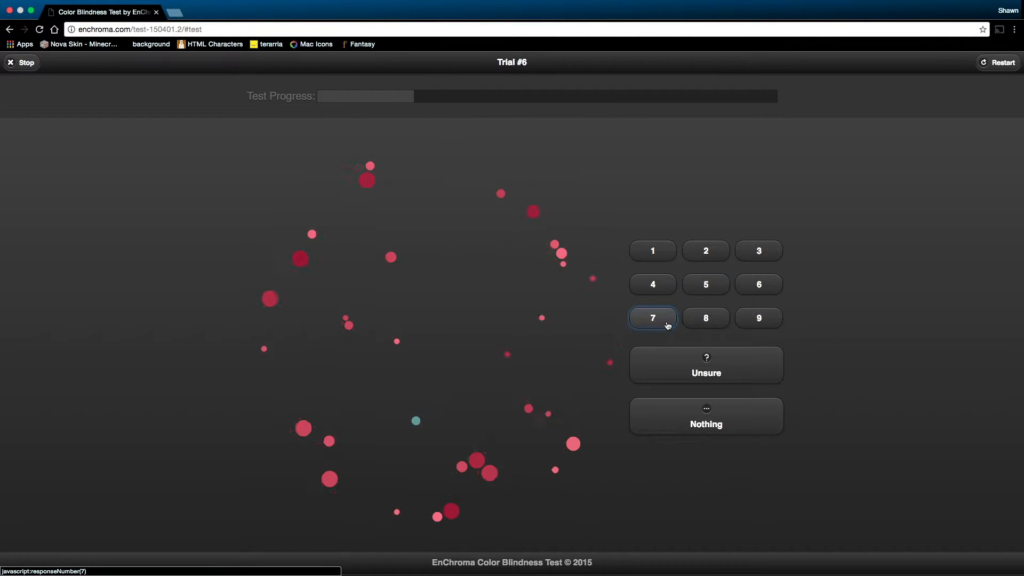
{"action": "left_click", "coordinate": [651, 319]}
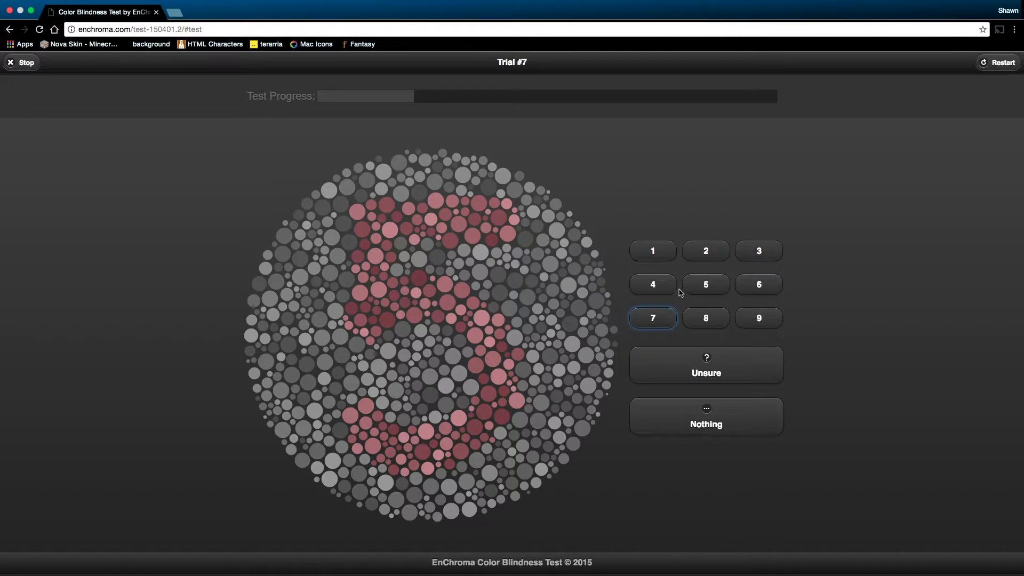
{"action": "left_click", "coordinate": [705, 284]}
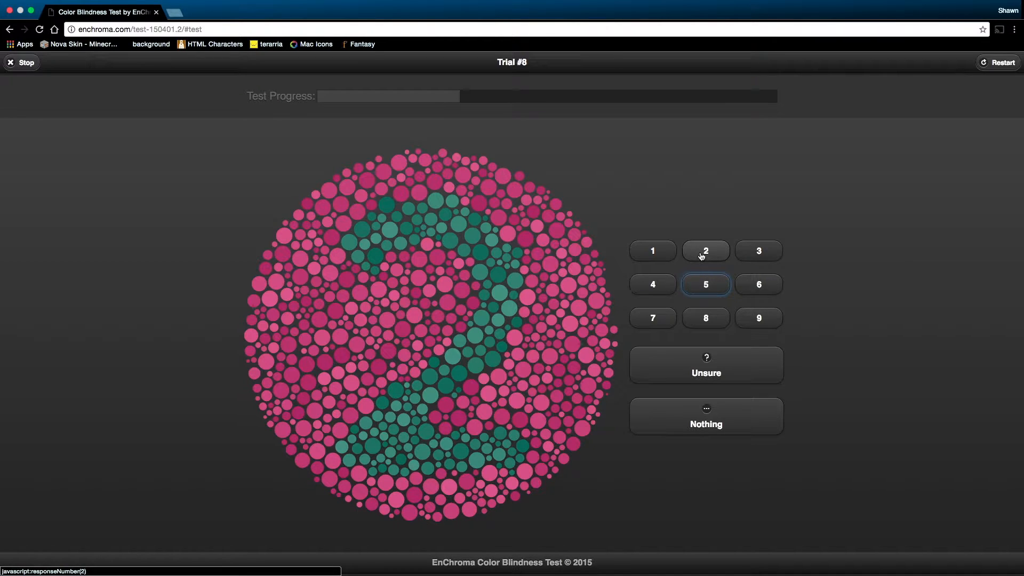
{"action": "left_click", "coordinate": [705, 251]}
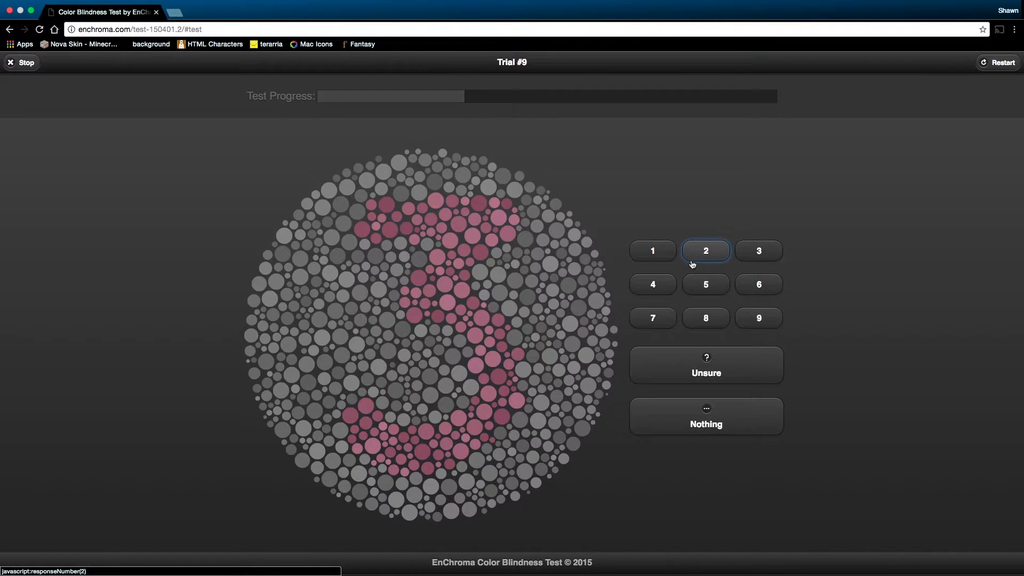
{"action": "left_click", "coordinate": [758, 250]}
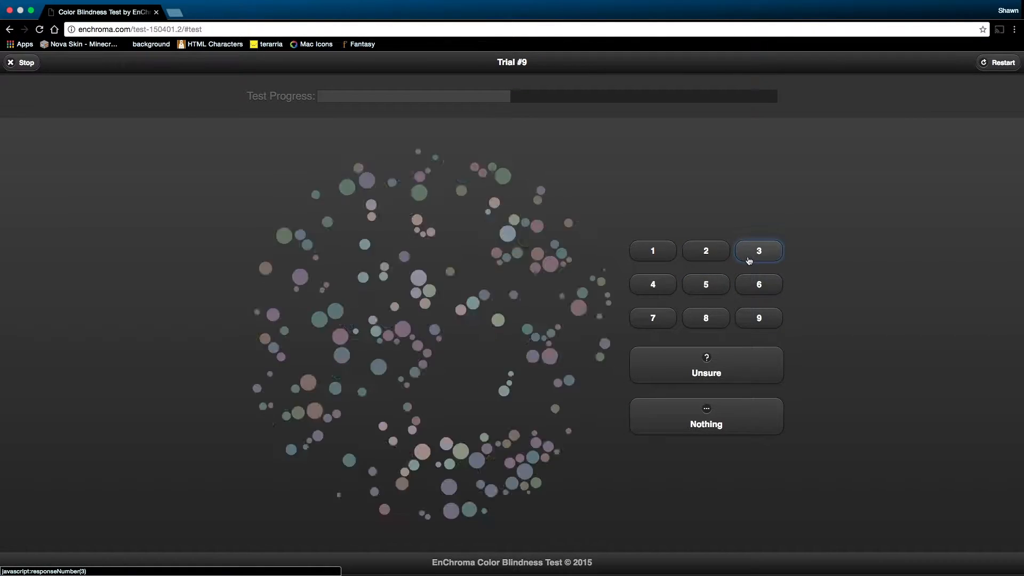
{"action": "left_click", "coordinate": [757, 250]}
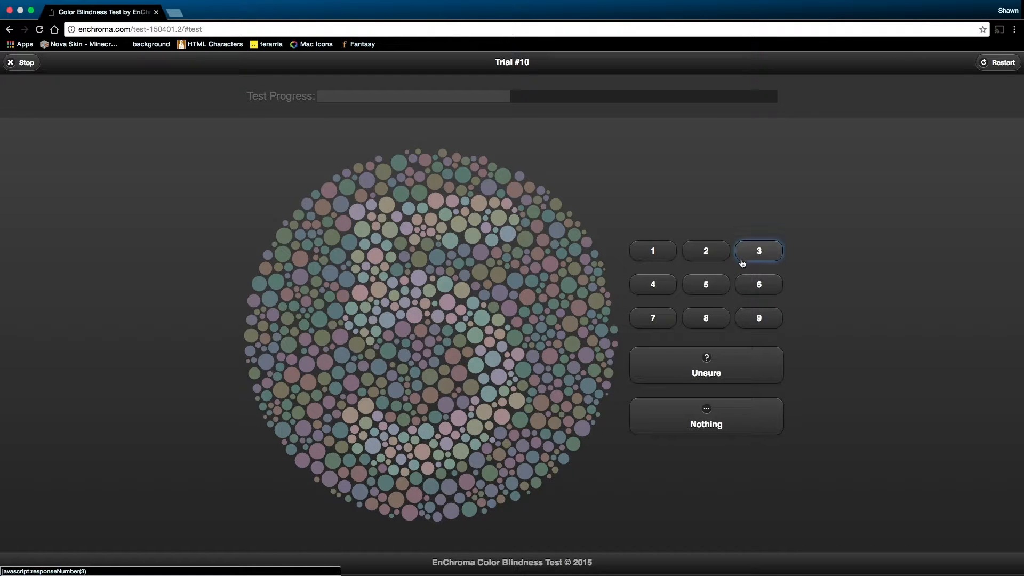
{"action": "mouse_move", "coordinate": [735, 281]}
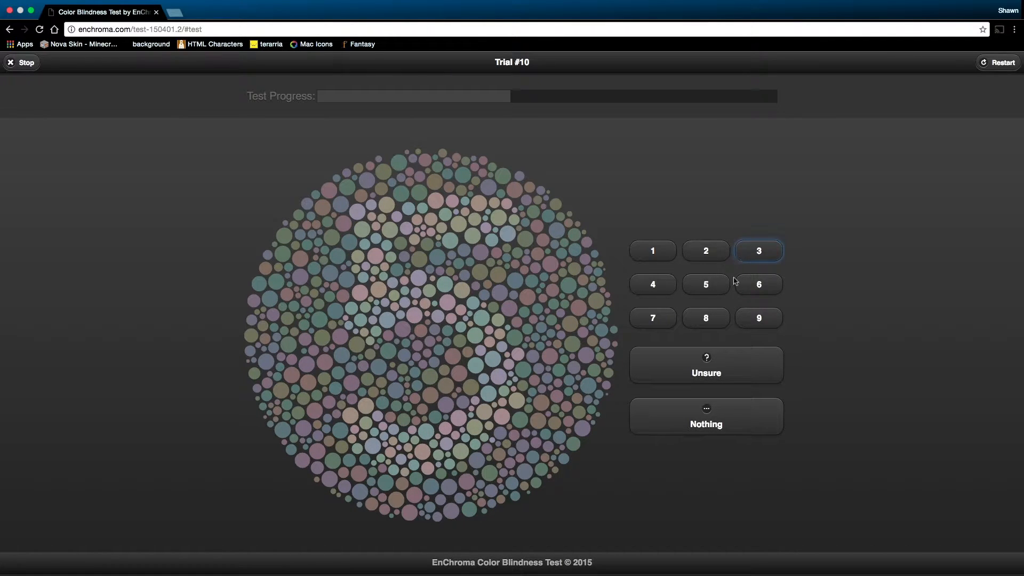
Answer trials 10 through 18 with digit buttons, reporting no number for trial 18
{"action": "left_click", "coordinate": [706, 416]}
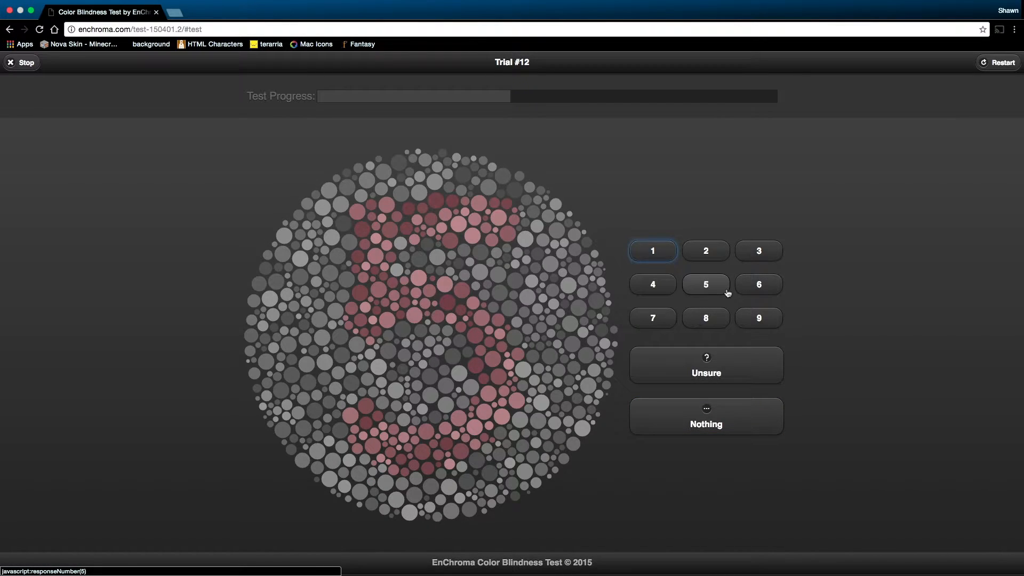
{"action": "left_click", "coordinate": [706, 284]}
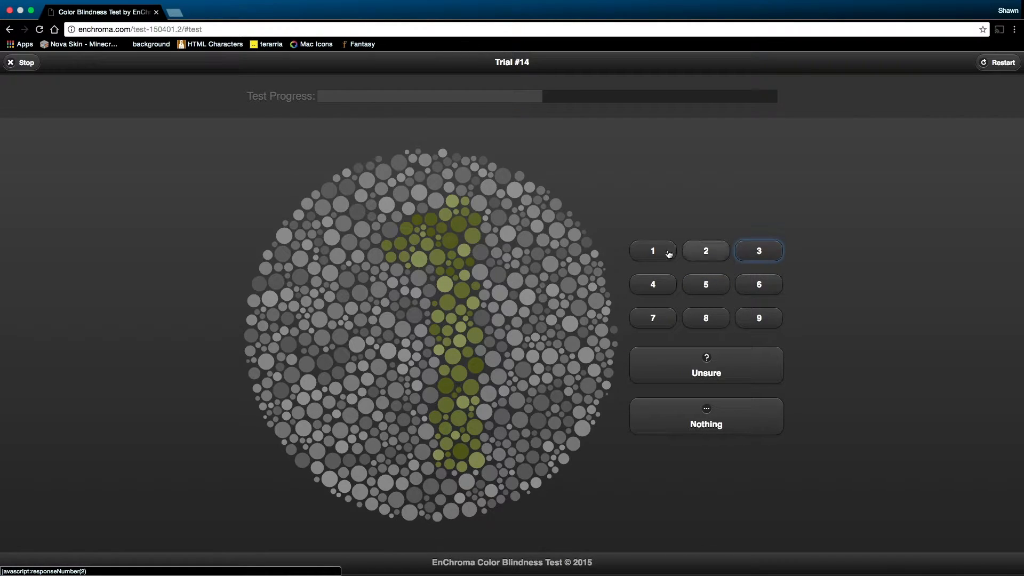
{"action": "left_click", "coordinate": [758, 251]}
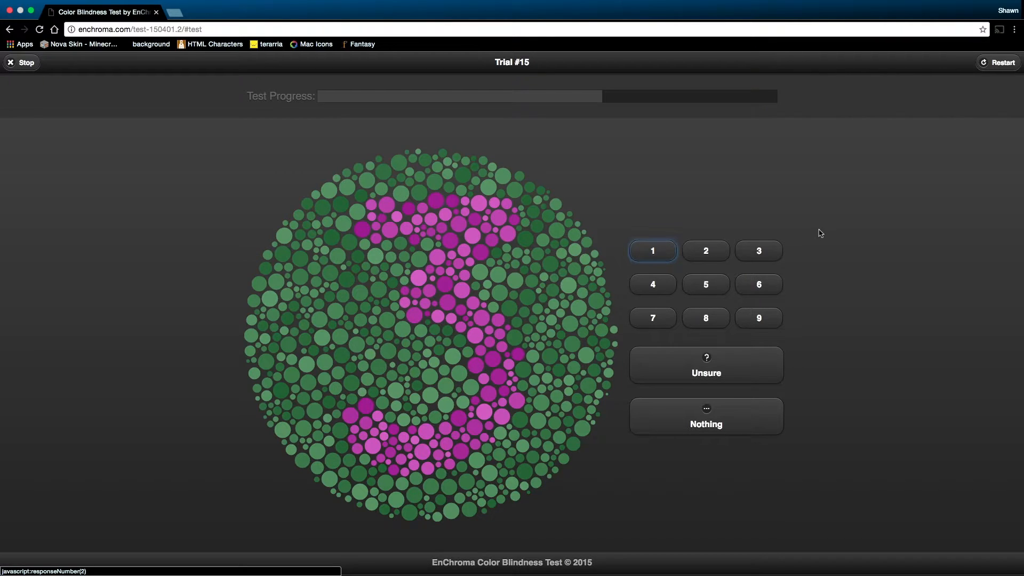
{"action": "left_click", "coordinate": [758, 251]}
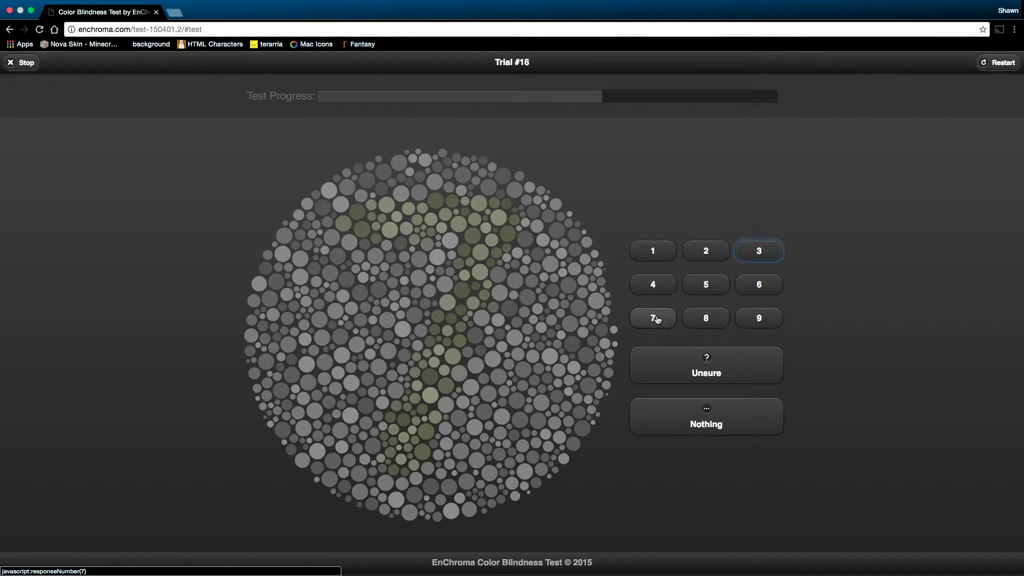
{"action": "left_click", "coordinate": [652, 318]}
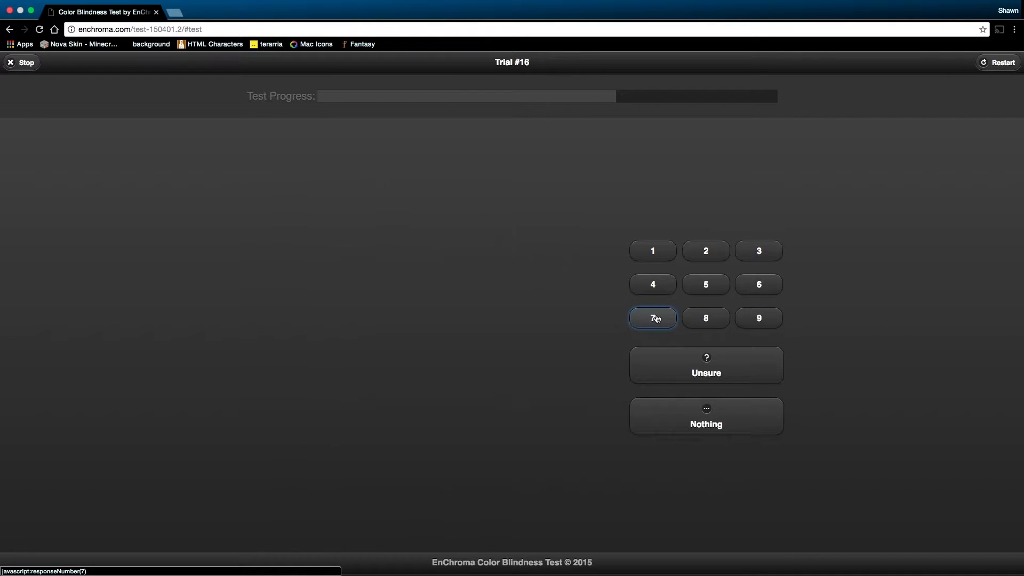
{"action": "left_click", "coordinate": [651, 318]}
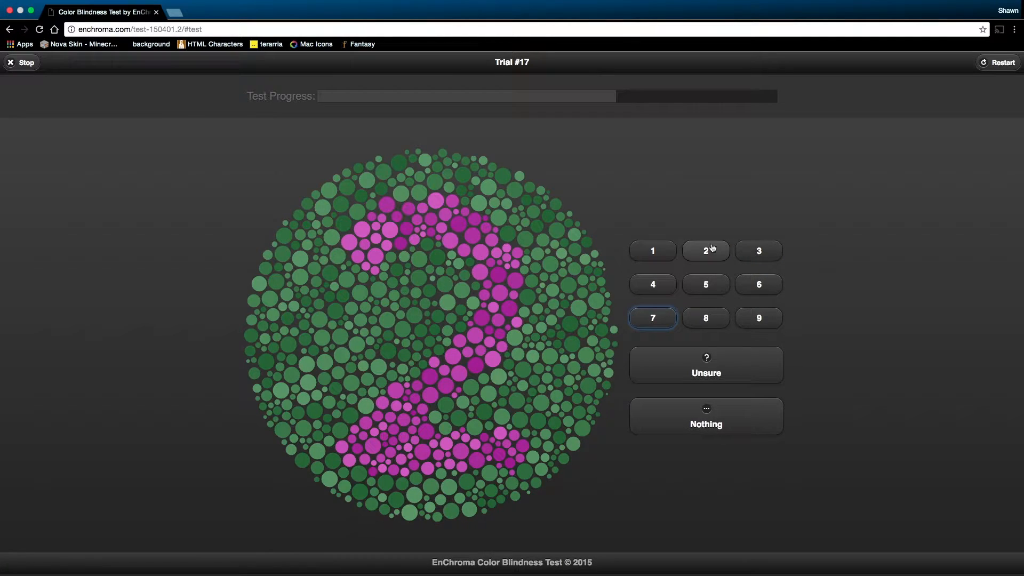
{"action": "left_click", "coordinate": [705, 251]}
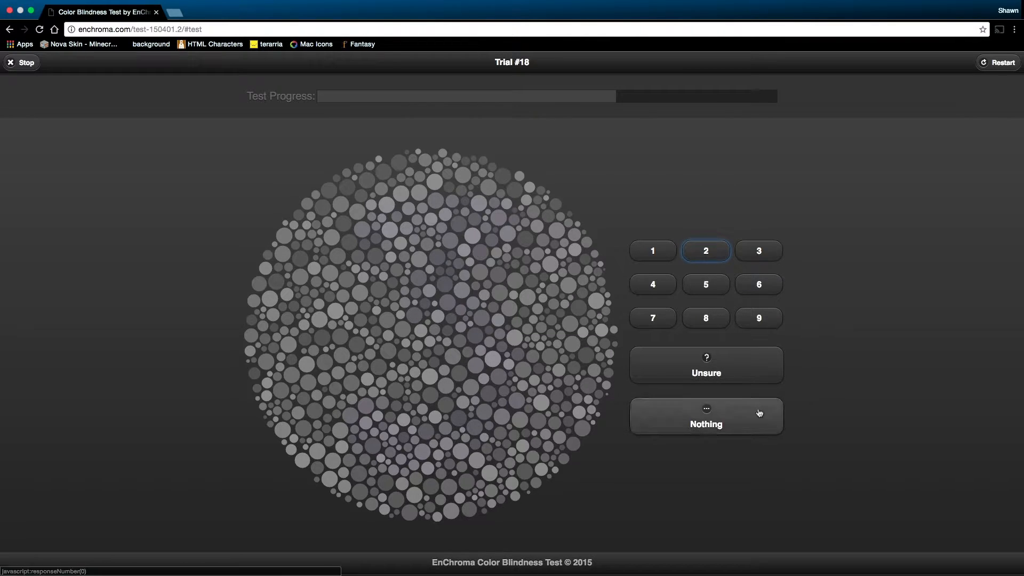
{"action": "left_click", "coordinate": [706, 416]}
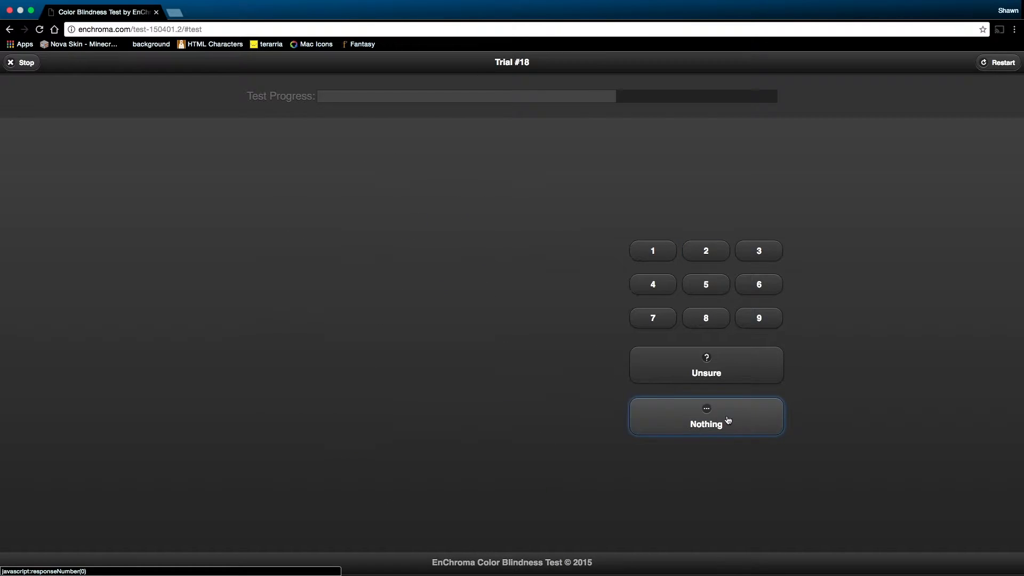
{"action": "left_click", "coordinate": [705, 416]}
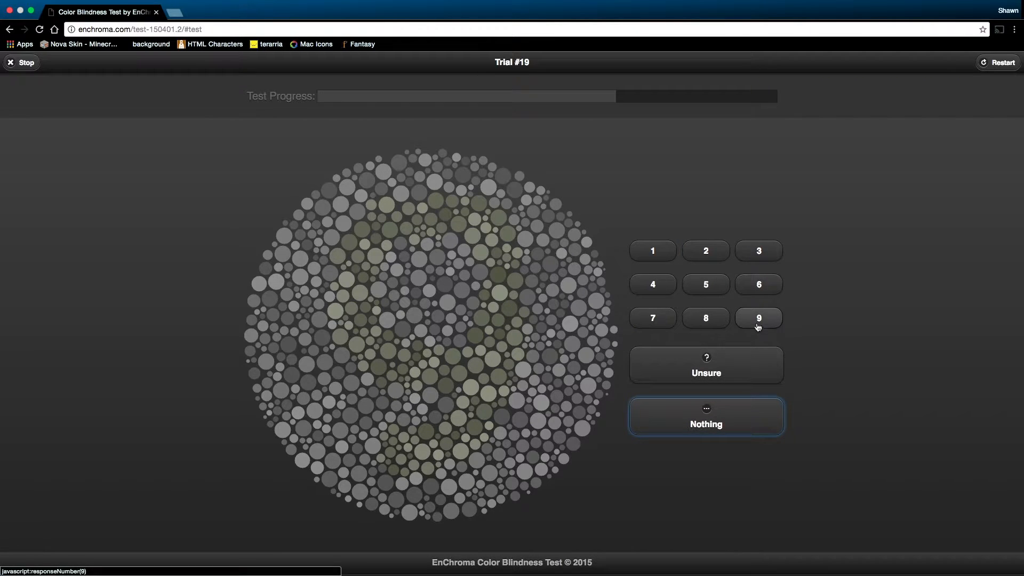
Answer trials 19 to 28, reporting no number for 19 and 20, and 5 for plate 24
{"action": "left_click", "coordinate": [757, 318]}
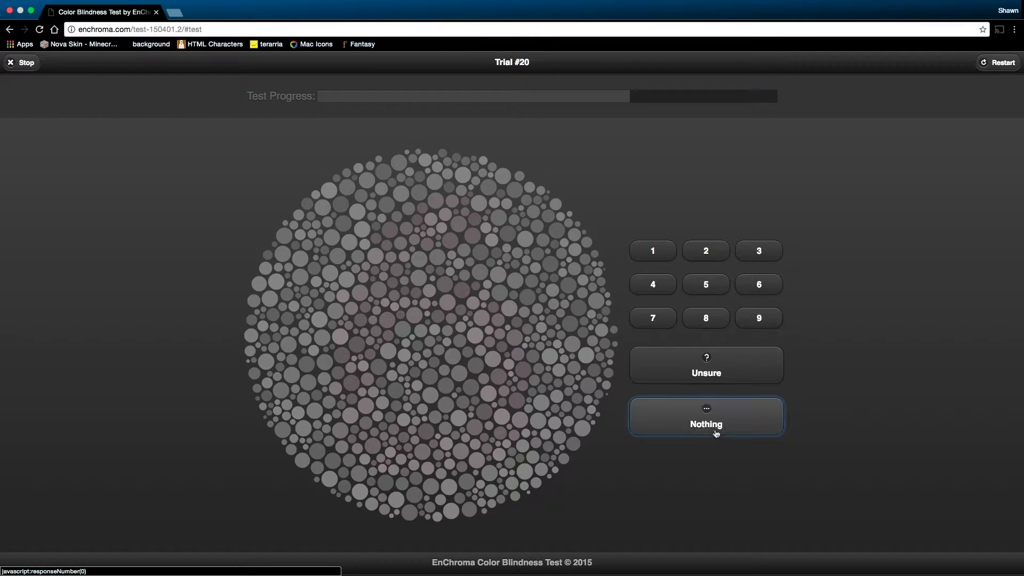
{"action": "left_click", "coordinate": [705, 424]}
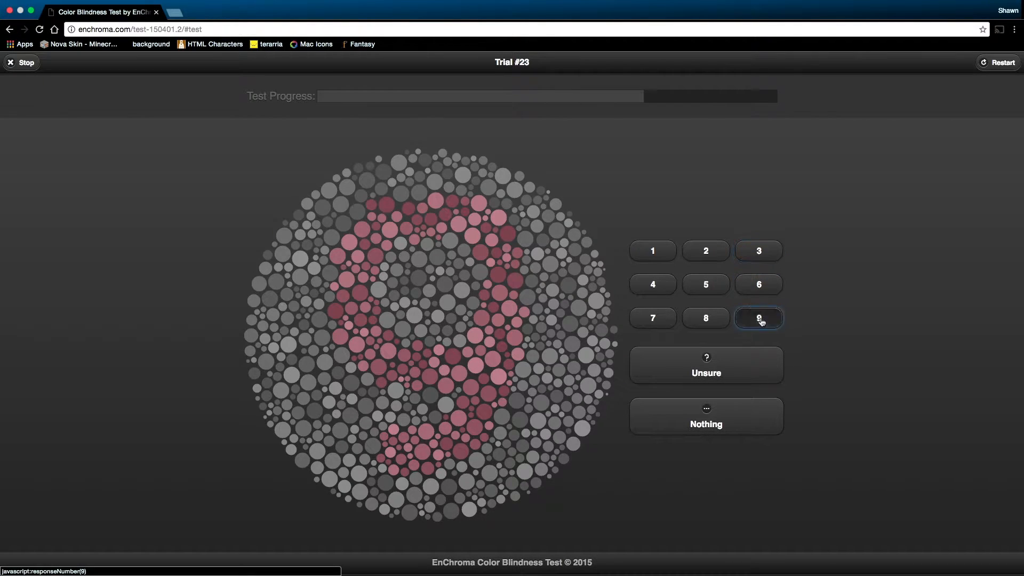
{"action": "left_click", "coordinate": [758, 319]}
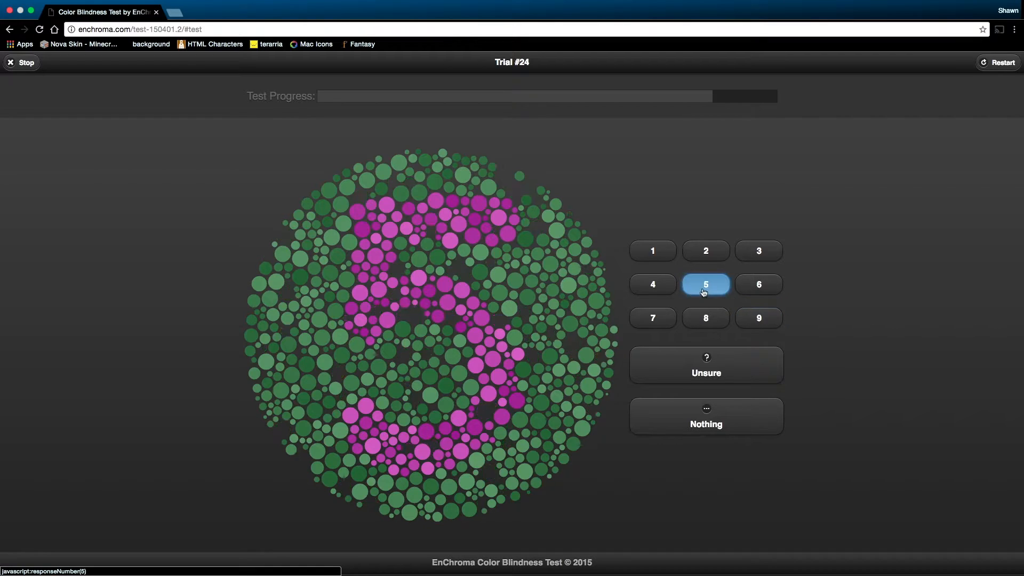
{"action": "left_click", "coordinate": [705, 284]}
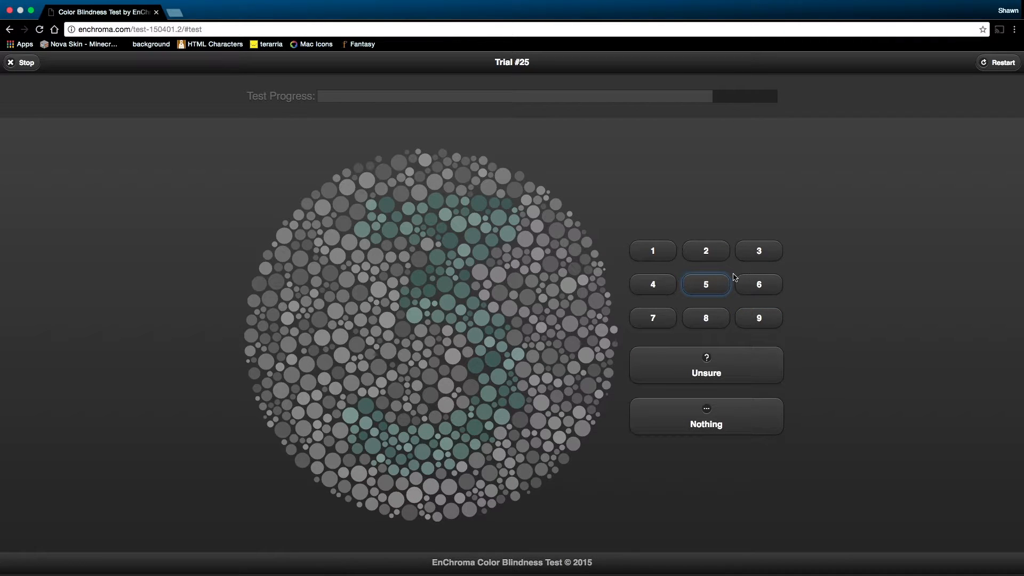
{"action": "left_click", "coordinate": [705, 284]}
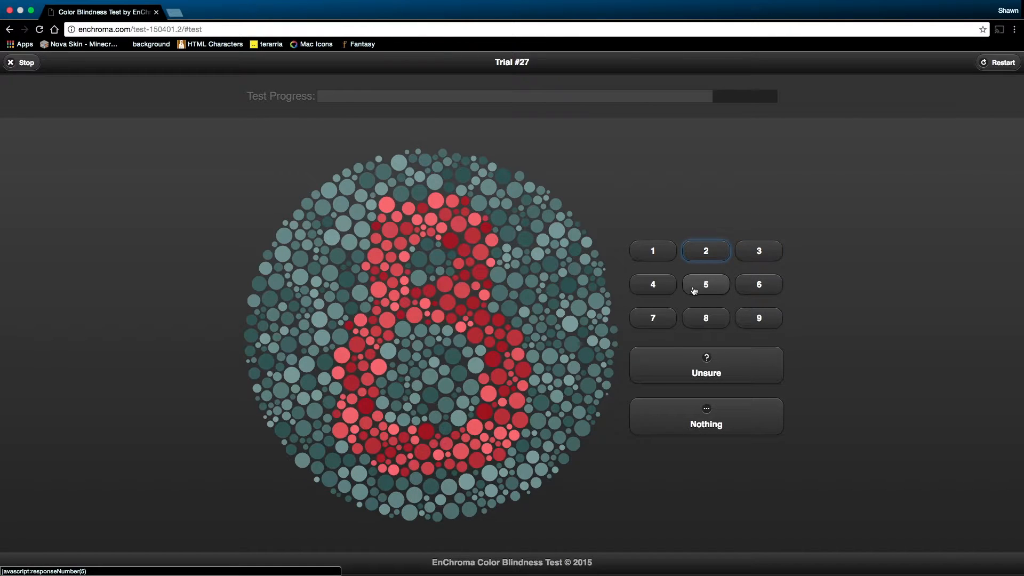
{"action": "left_click", "coordinate": [705, 318]}
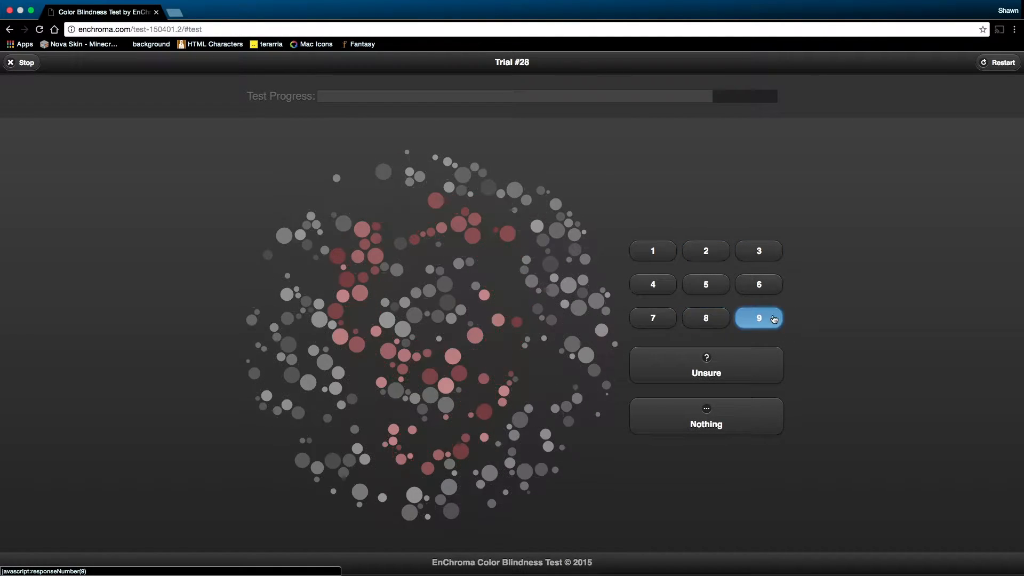
Answer plates 28–33: 9, 4, nothing for 30 and 32, and 9 for the last
{"action": "left_click", "coordinate": [758, 319]}
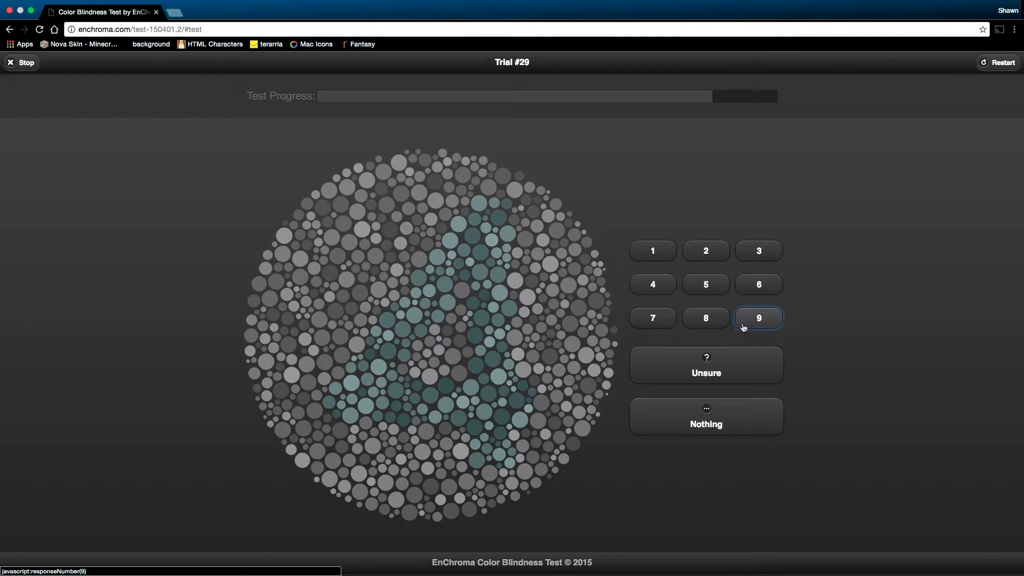
{"action": "left_click", "coordinate": [757, 317]}
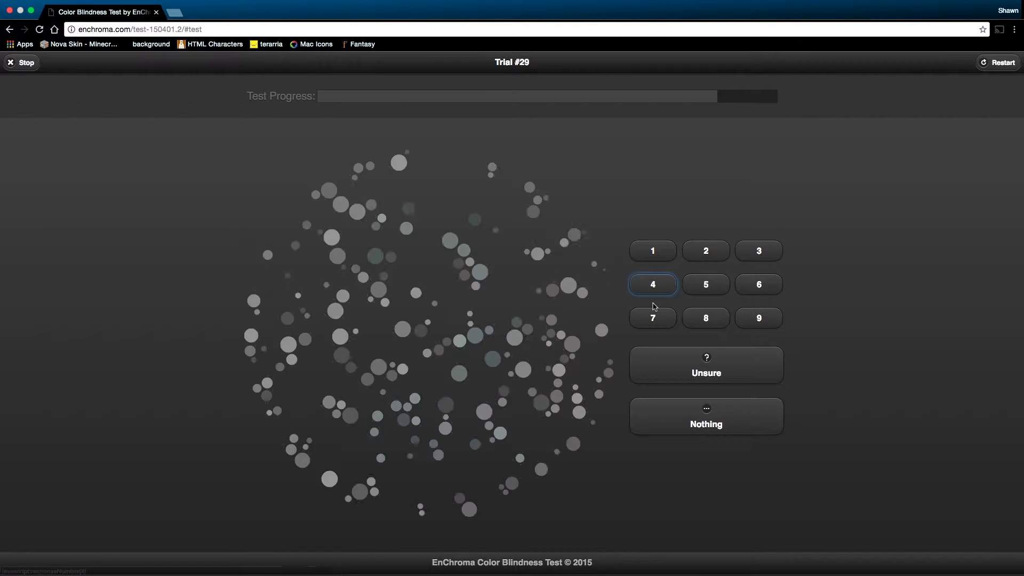
{"action": "left_click", "coordinate": [706, 423]}
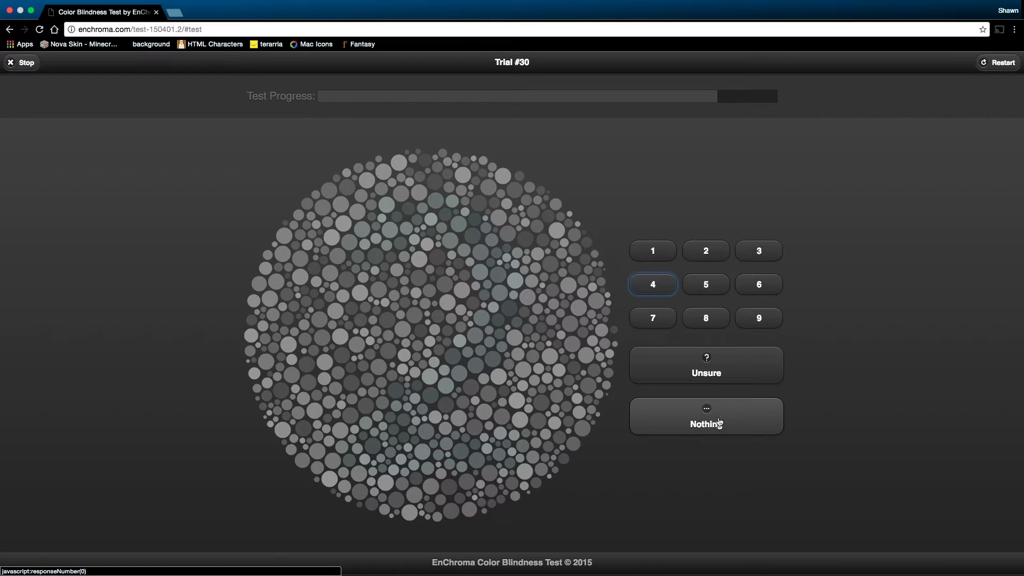
{"action": "left_click", "coordinate": [706, 416]}
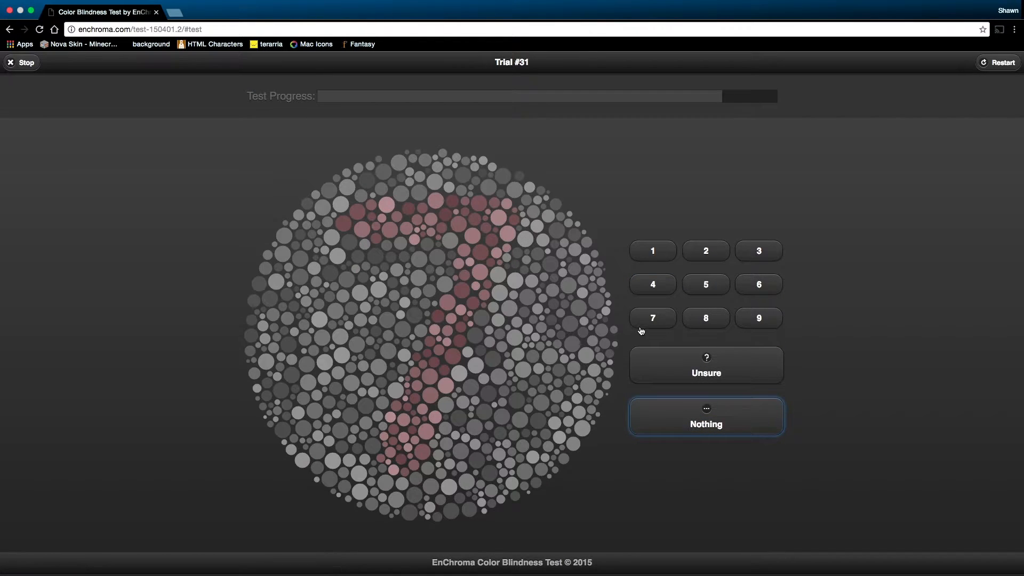
{"action": "left_click", "coordinate": [652, 319]}
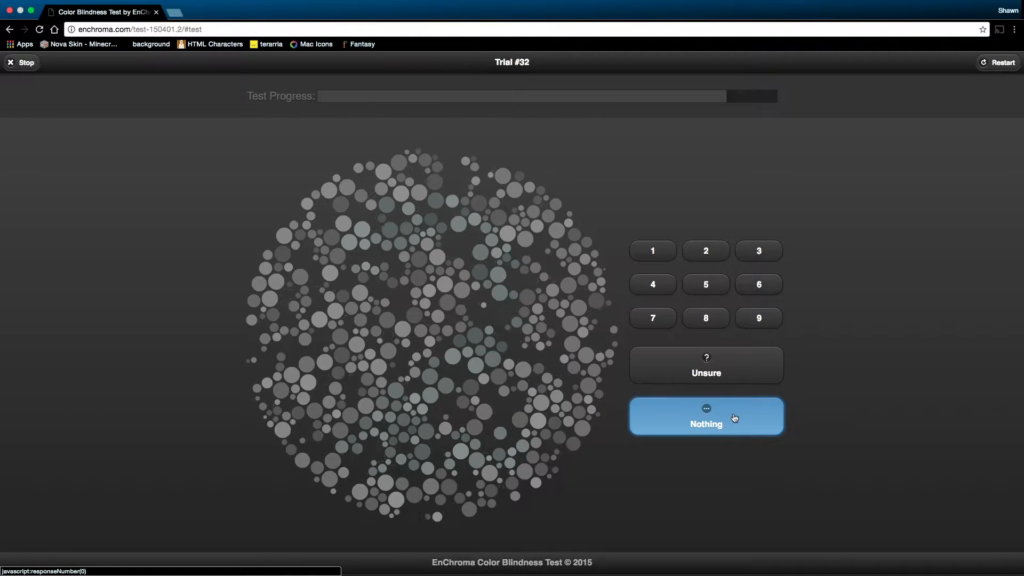
{"action": "left_click", "coordinate": [707, 416]}
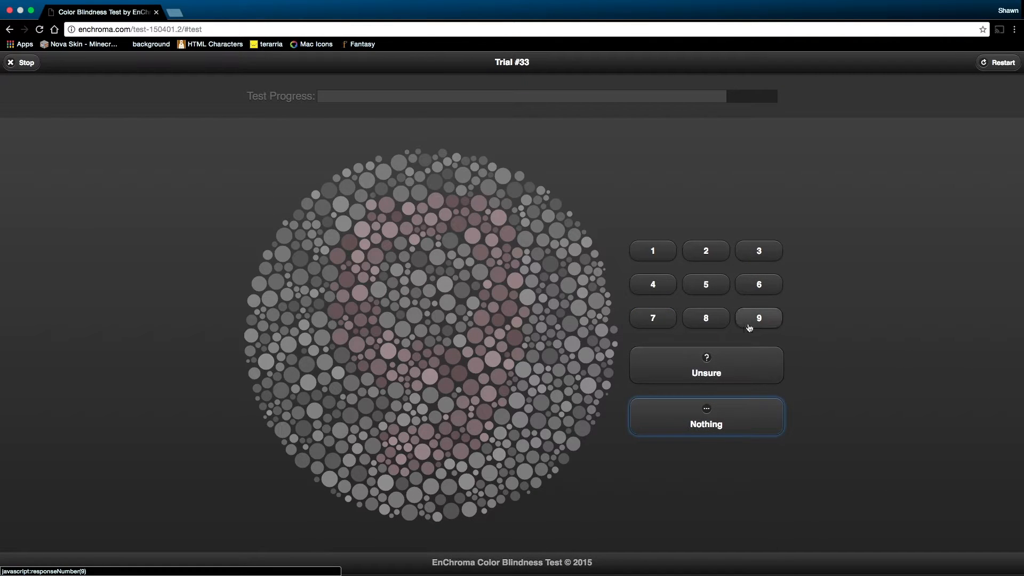
{"action": "left_click", "coordinate": [757, 318]}
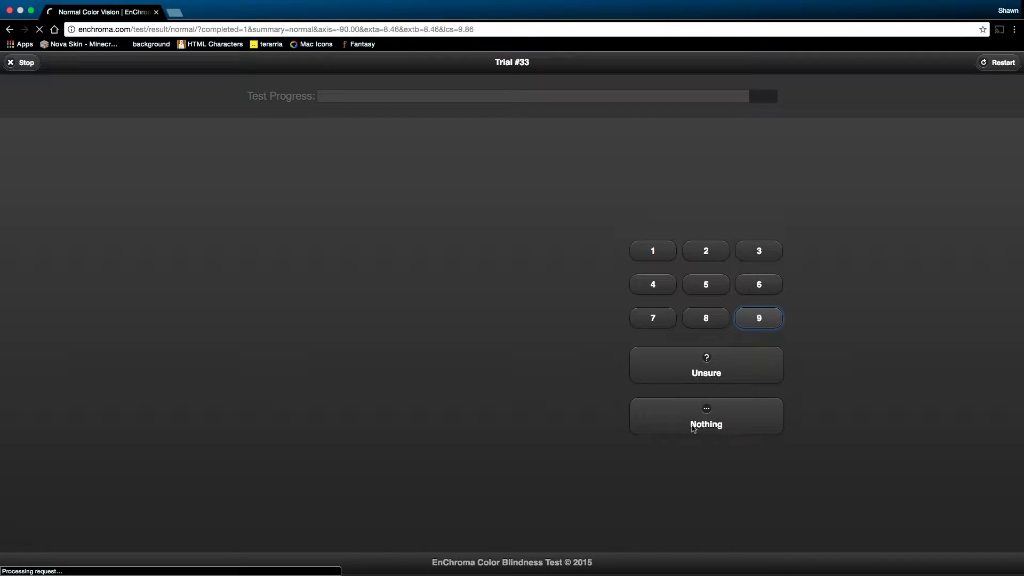
Decline the $20-off glasses offer and drag the simulation lens across the rainbow photo
{"action": "left_click", "coordinate": [758, 318]}
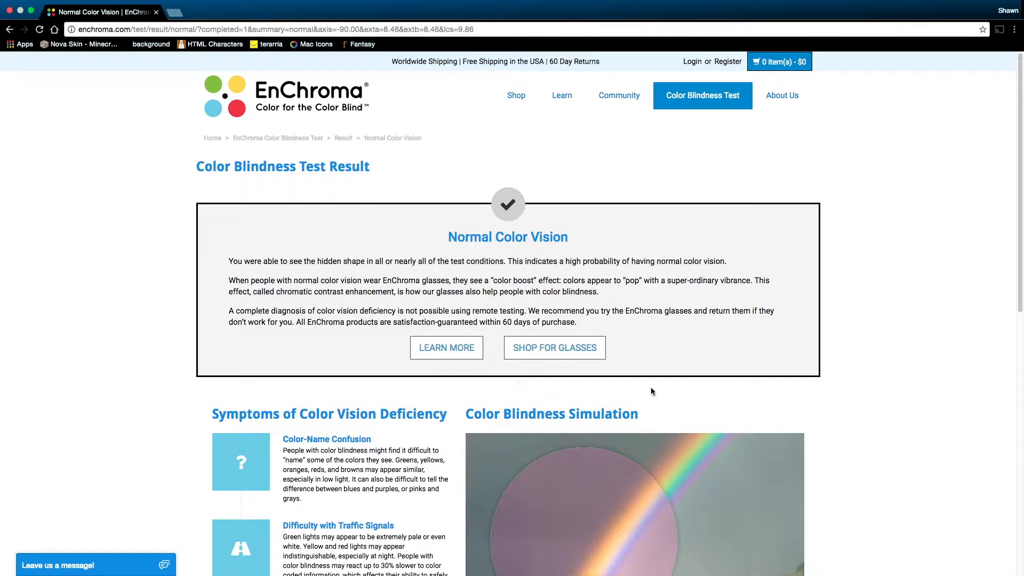
{"action": "mouse_move", "coordinate": [648, 394]}
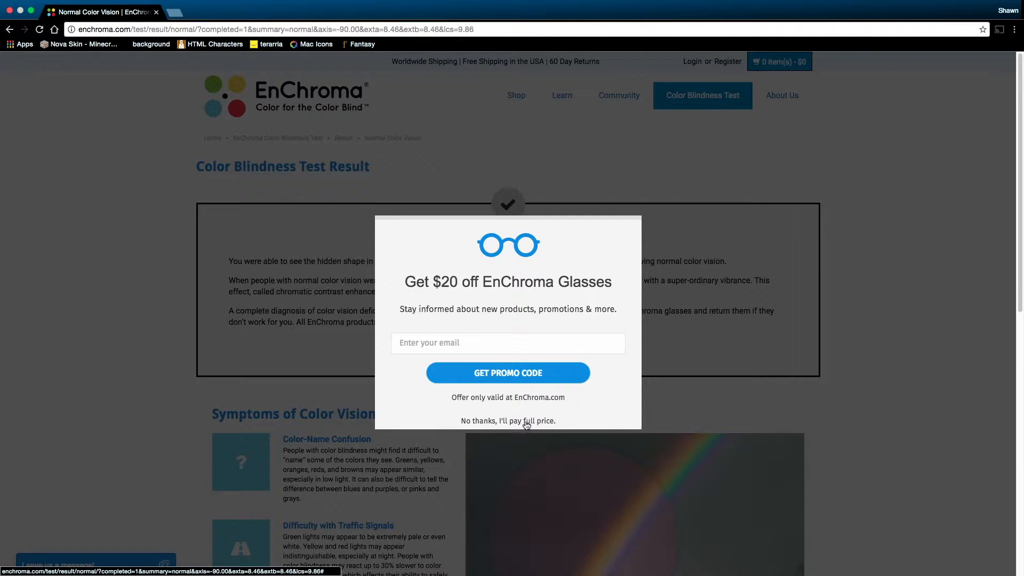
{"action": "left_click", "coordinate": [508, 421]}
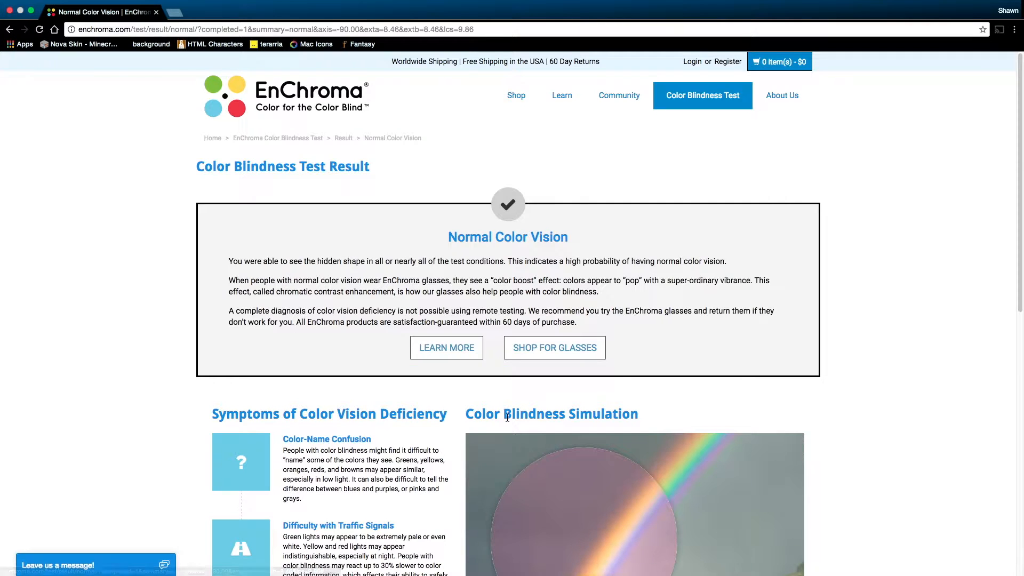
{"action": "scroll", "scroll_direction": "down", "scroll_amount": 3}
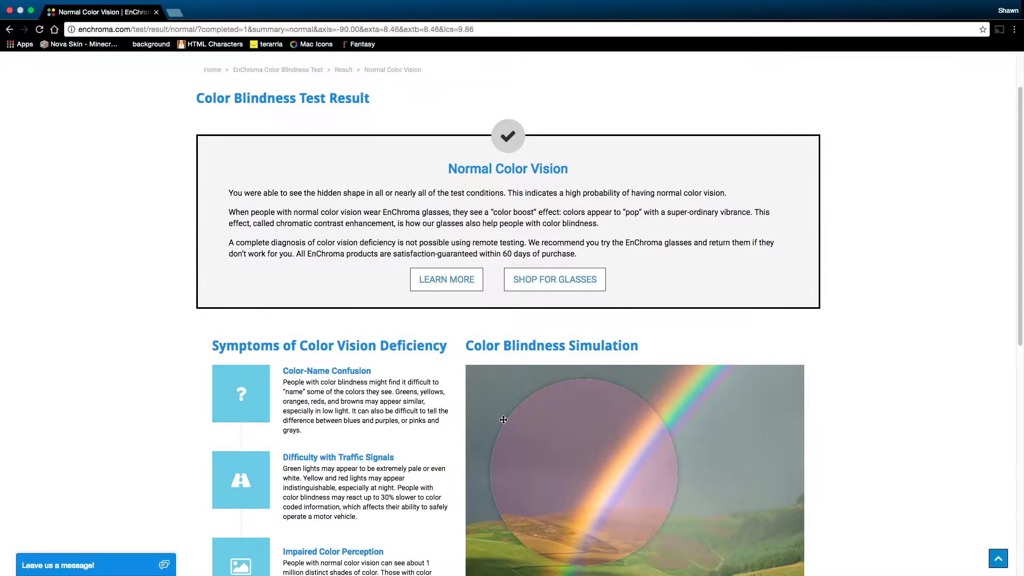
{"action": "scroll", "scroll_direction": "down", "scroll_amount": 3}
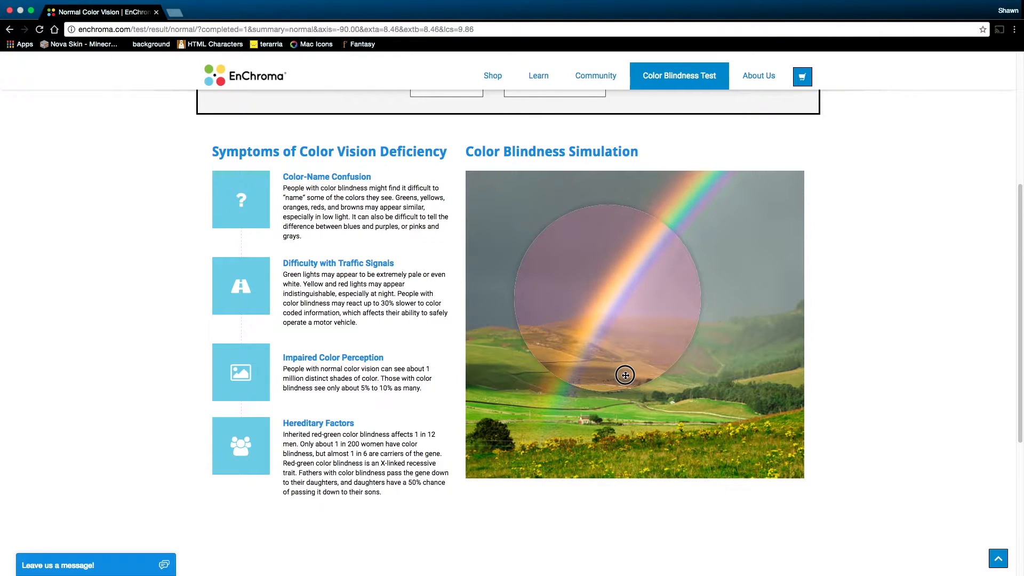
{"action": "left_click_drag", "start_coordinate": [625, 375], "coordinate": [586, 352]}
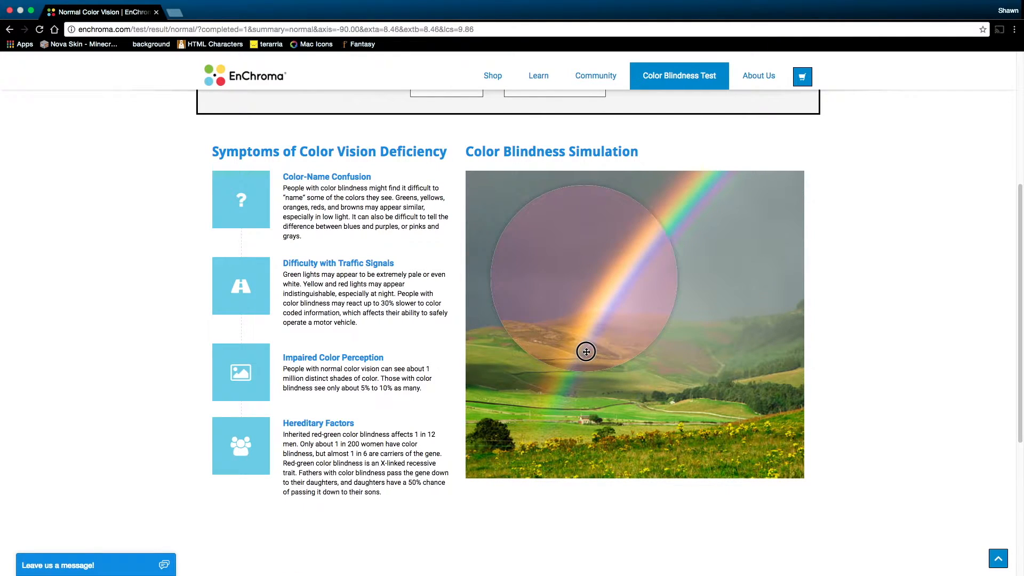
{"action": "left_click_drag", "start_coordinate": [586, 352], "coordinate": [658, 412]}
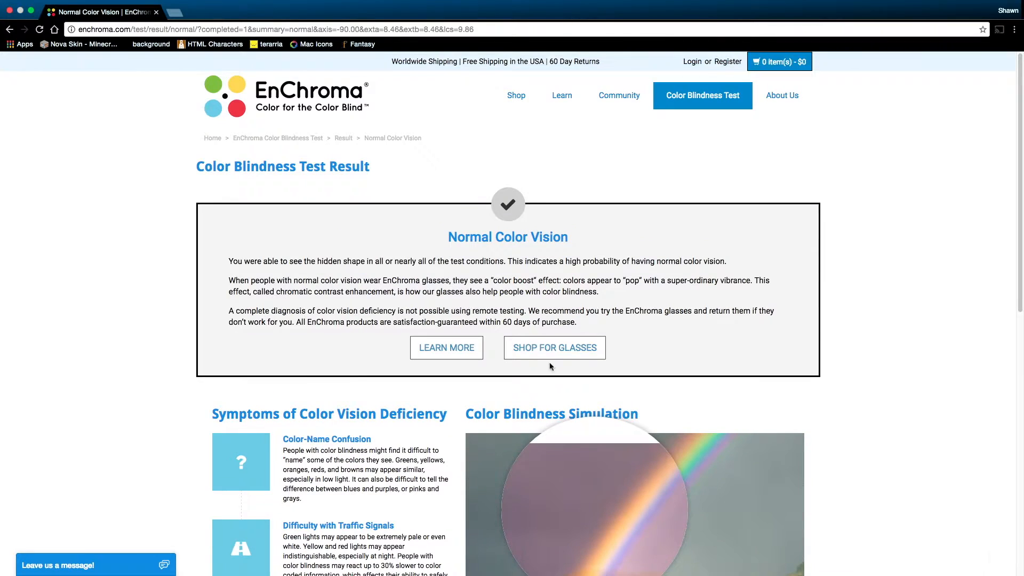
Choose Take our Online Test from the Color Blindness Test menu and start it
{"action": "left_click", "coordinate": [702, 96]}
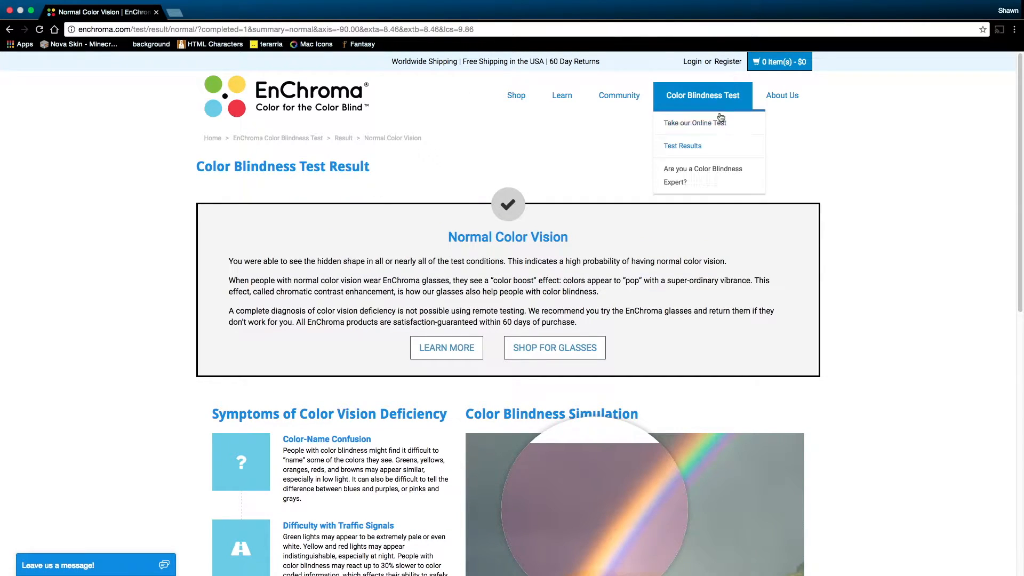
{"action": "left_click", "coordinate": [693, 122]}
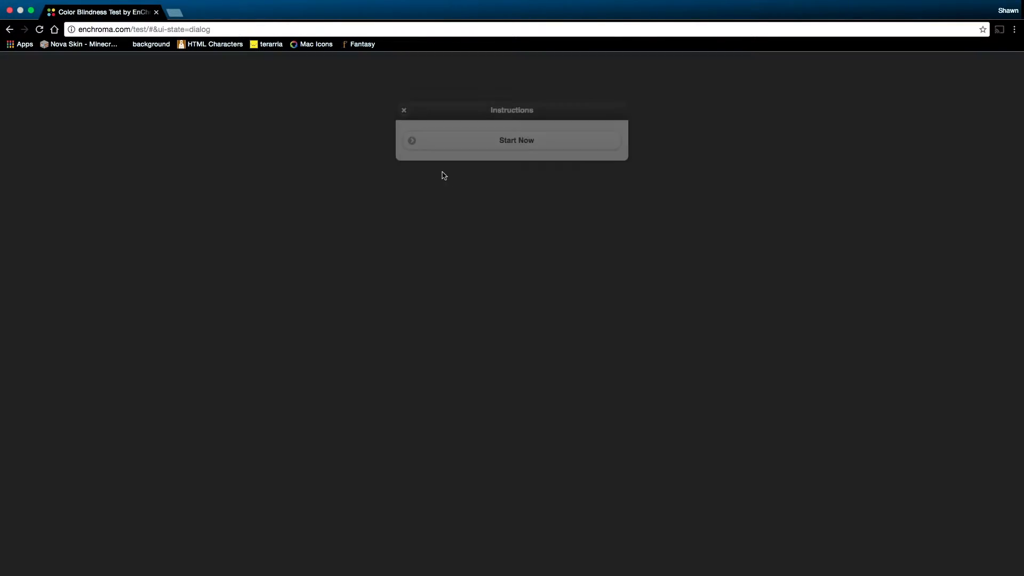
{"action": "left_click", "coordinate": [516, 140]}
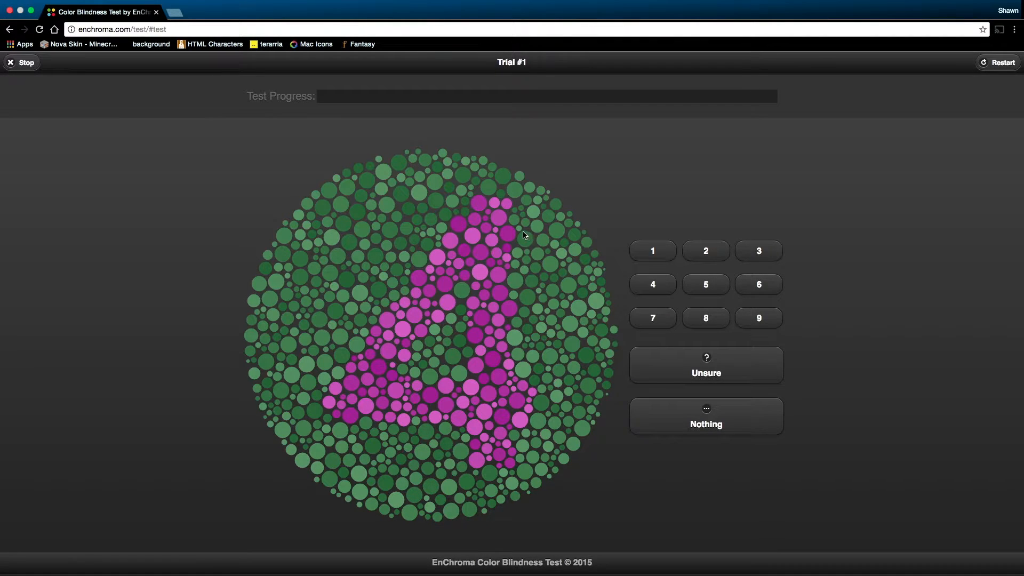
Answer plates 1–9, with 5 for plates 4, 8 and 9, unsure for 6, and 2 for 7
{"action": "left_click", "coordinate": [651, 284]}
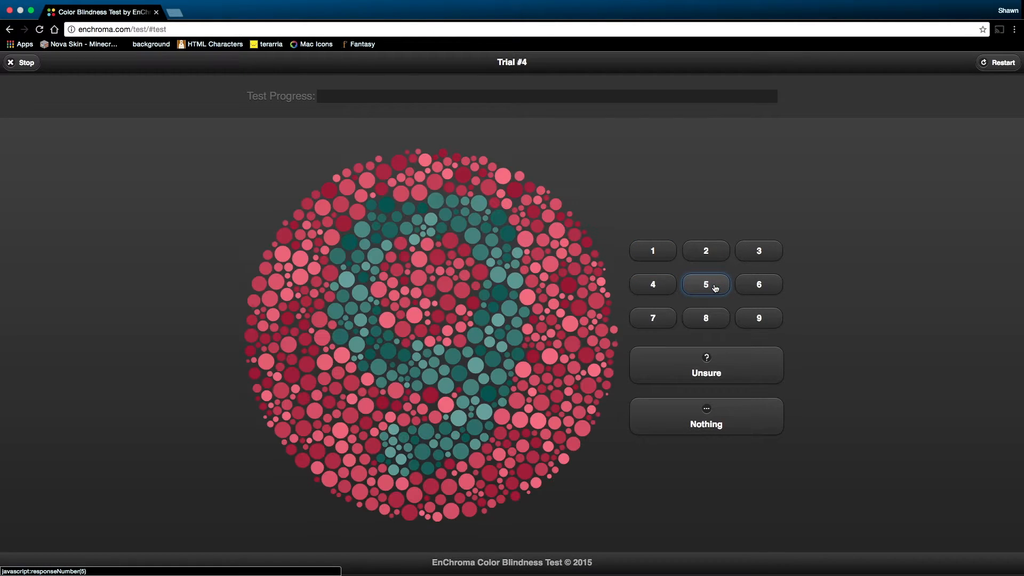
{"action": "left_click", "coordinate": [705, 284]}
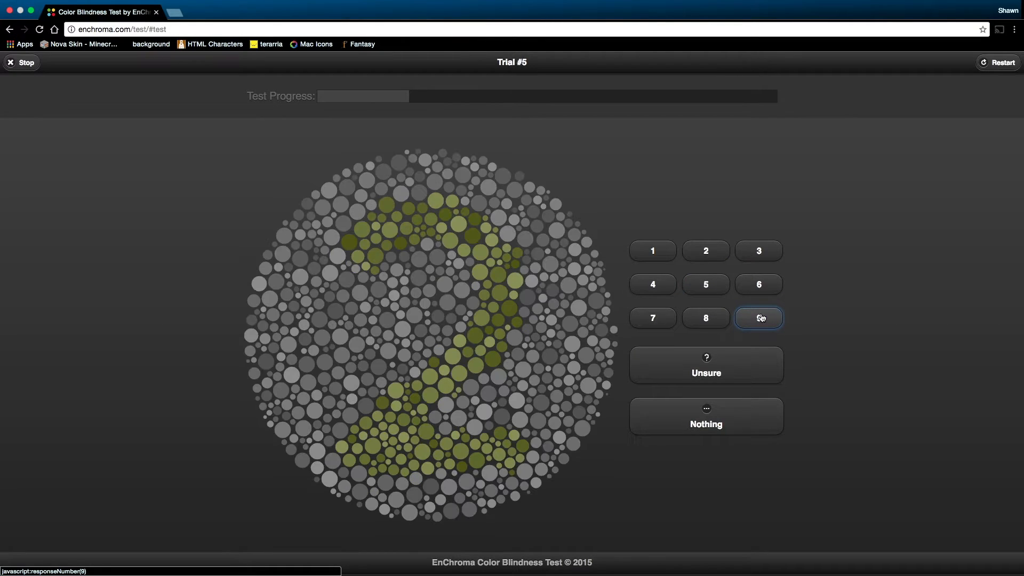
{"action": "left_click", "coordinate": [758, 318]}
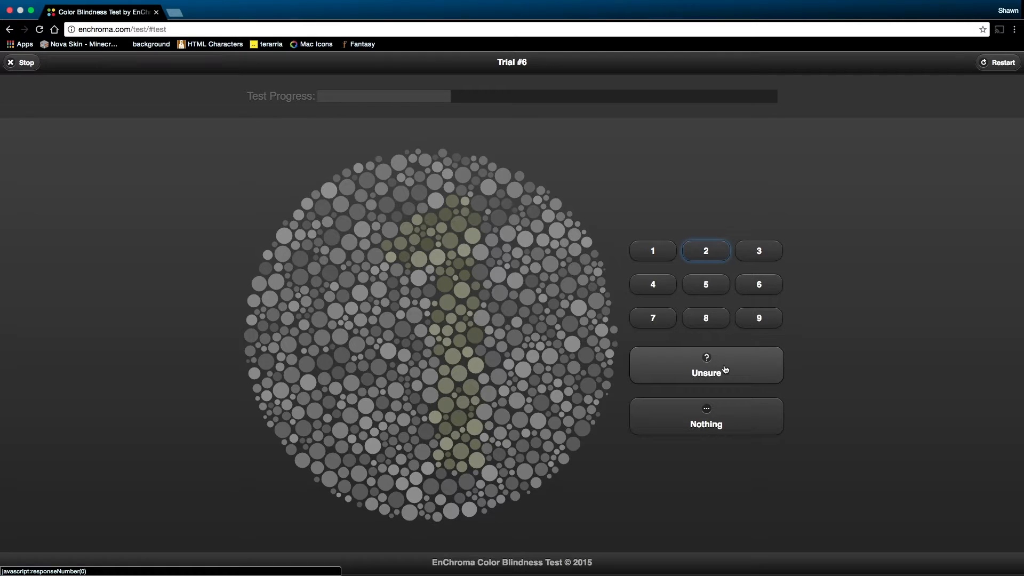
{"action": "left_click", "coordinate": [705, 365]}
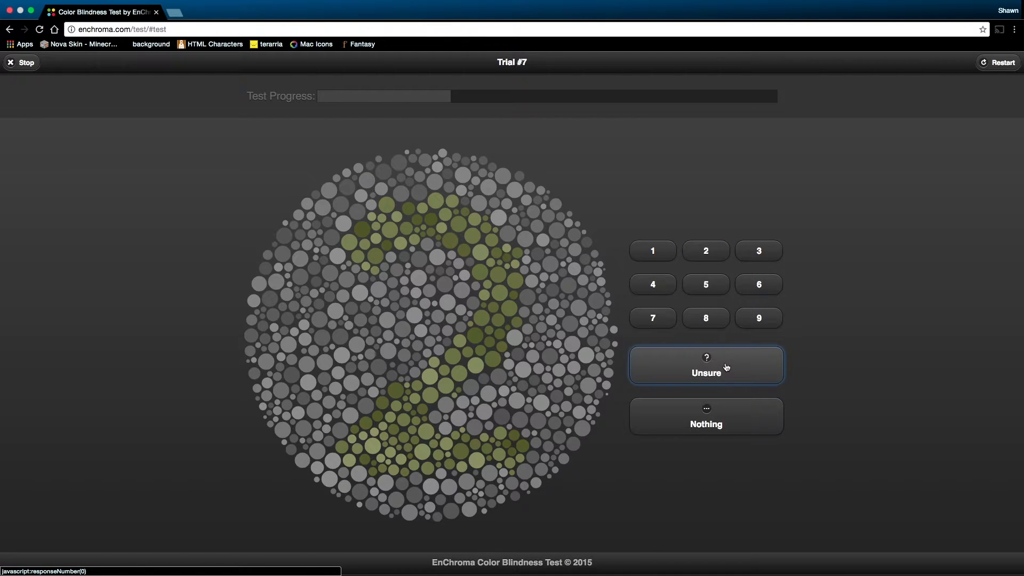
{"action": "left_click", "coordinate": [705, 251]}
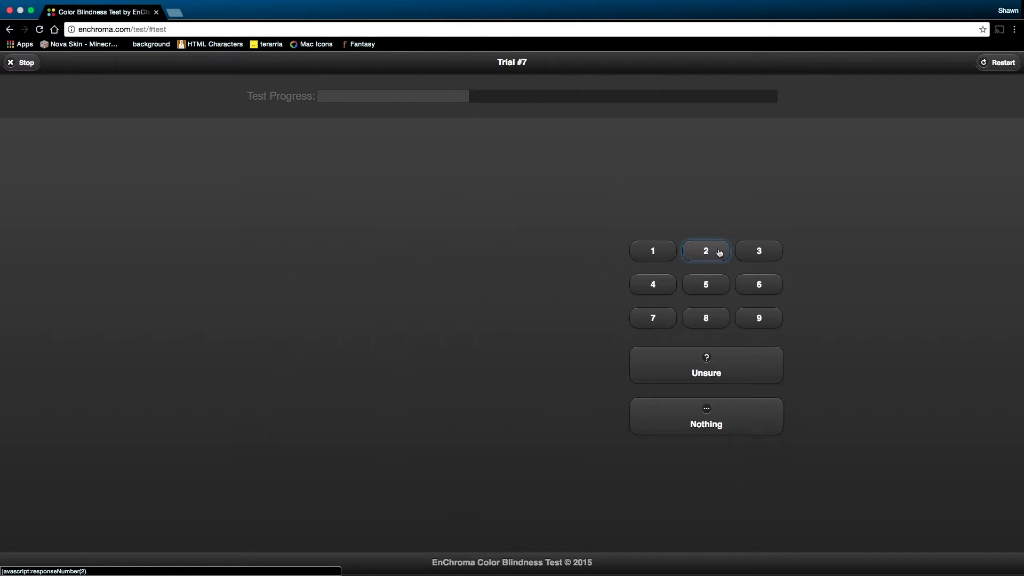
{"action": "left_click", "coordinate": [706, 251]}
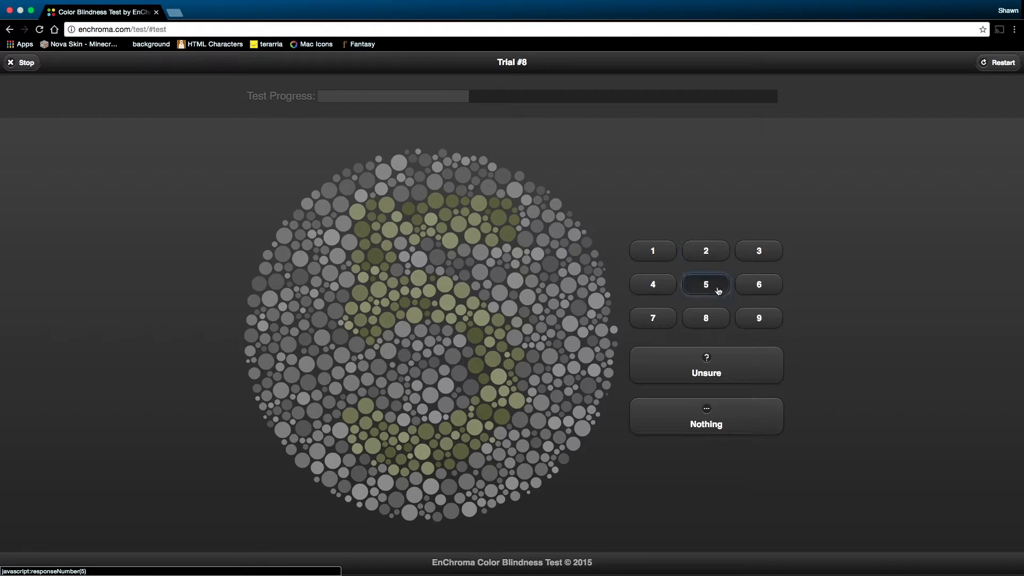
{"action": "left_click", "coordinate": [706, 284]}
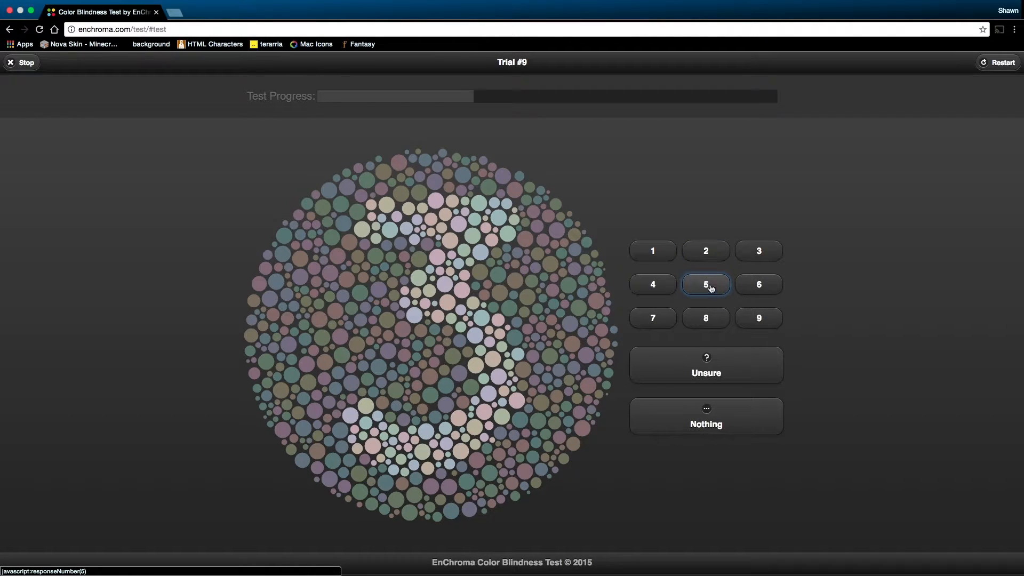
{"action": "left_click", "coordinate": [706, 284]}
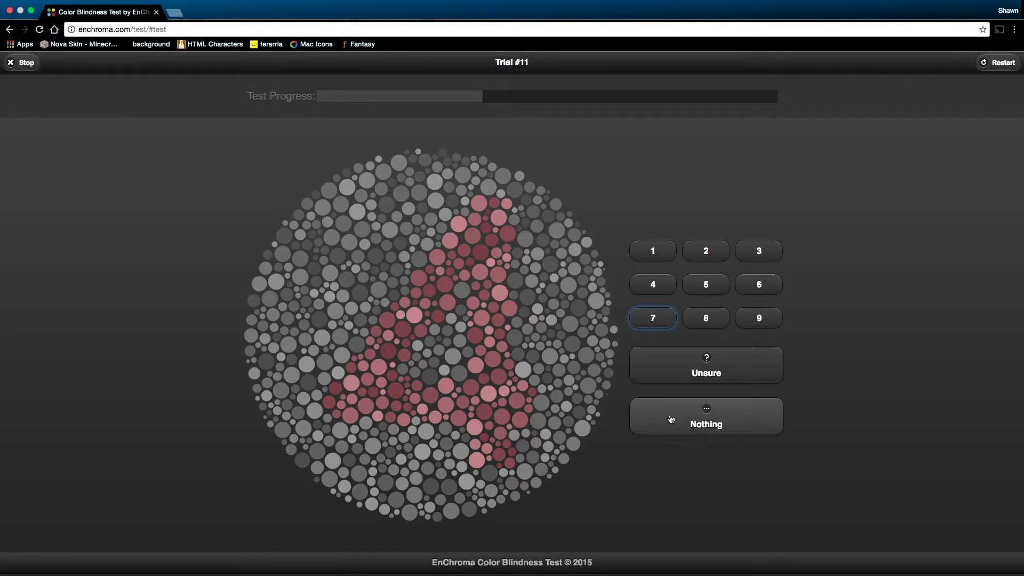
Answer the next plates, reporting 6, 5, no number, and 9
{"action": "left_click", "coordinate": [706, 416]}
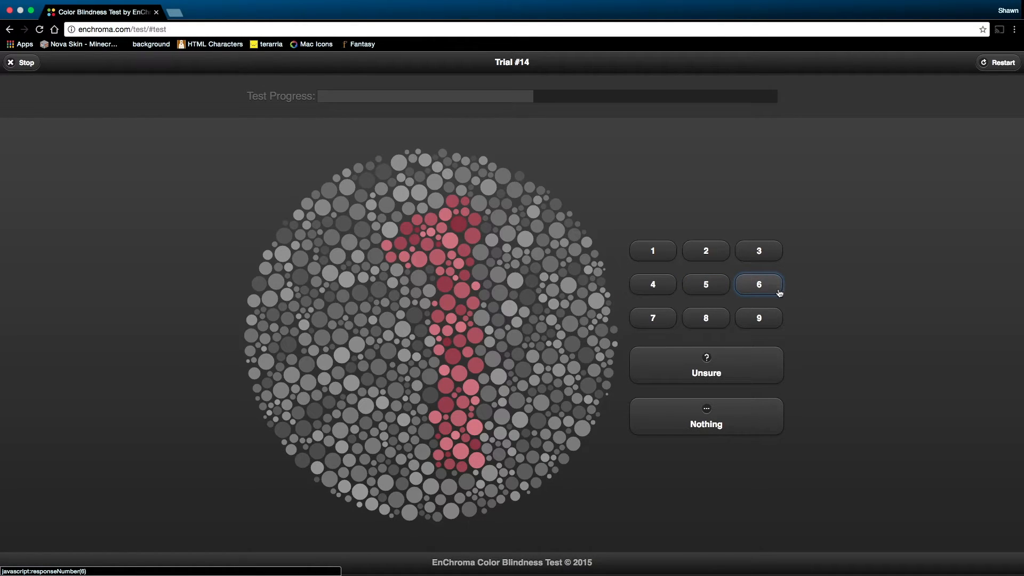
{"action": "left_click", "coordinate": [758, 284]}
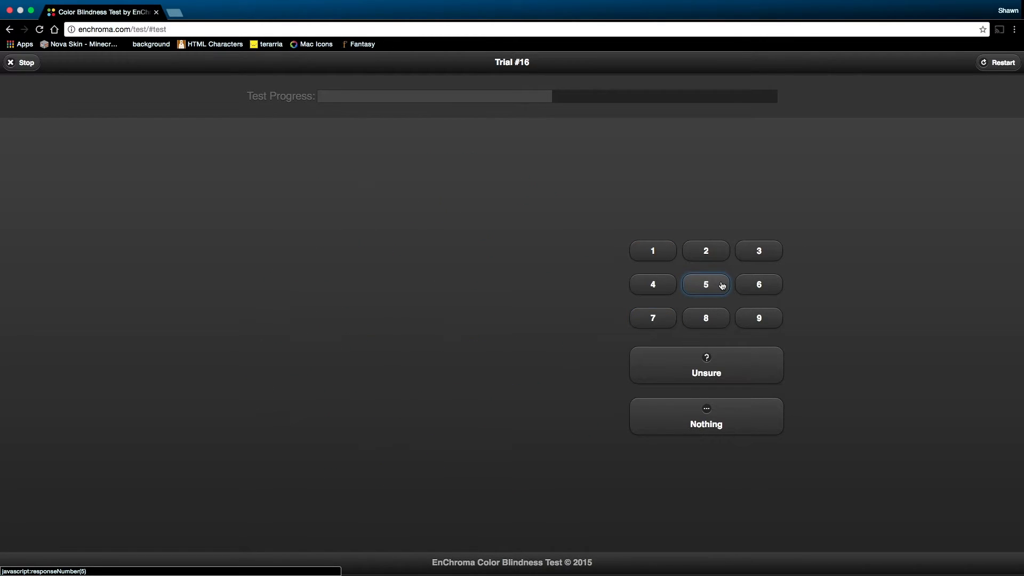
{"action": "left_click", "coordinate": [705, 284]}
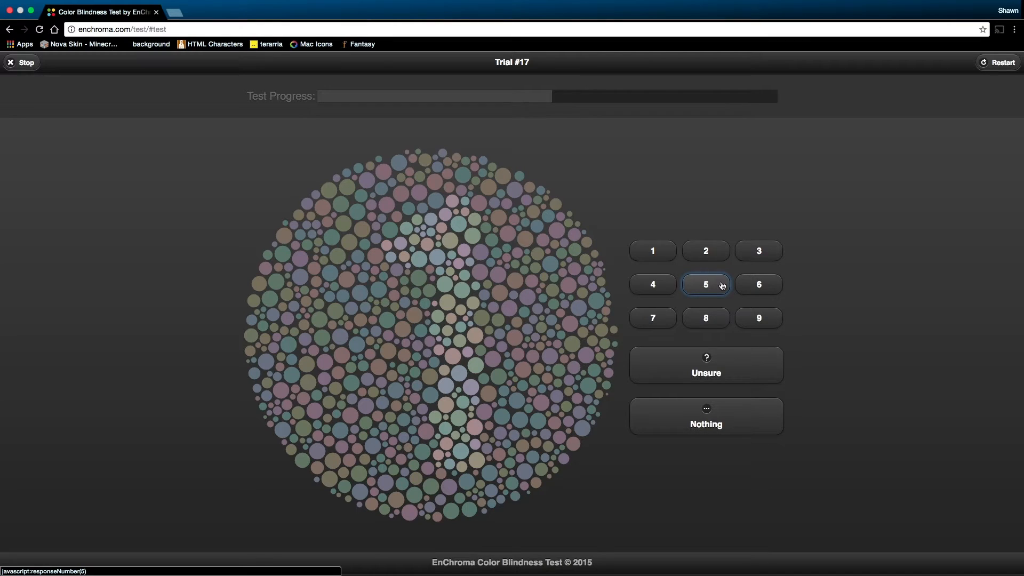
{"action": "left_click", "coordinate": [705, 416]}
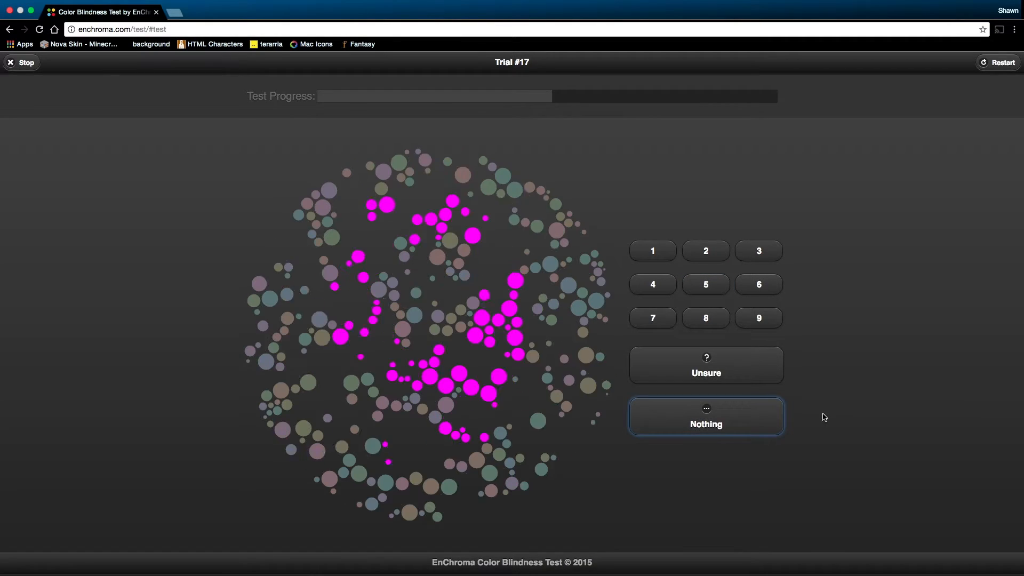
{"action": "left_click", "coordinate": [759, 318]}
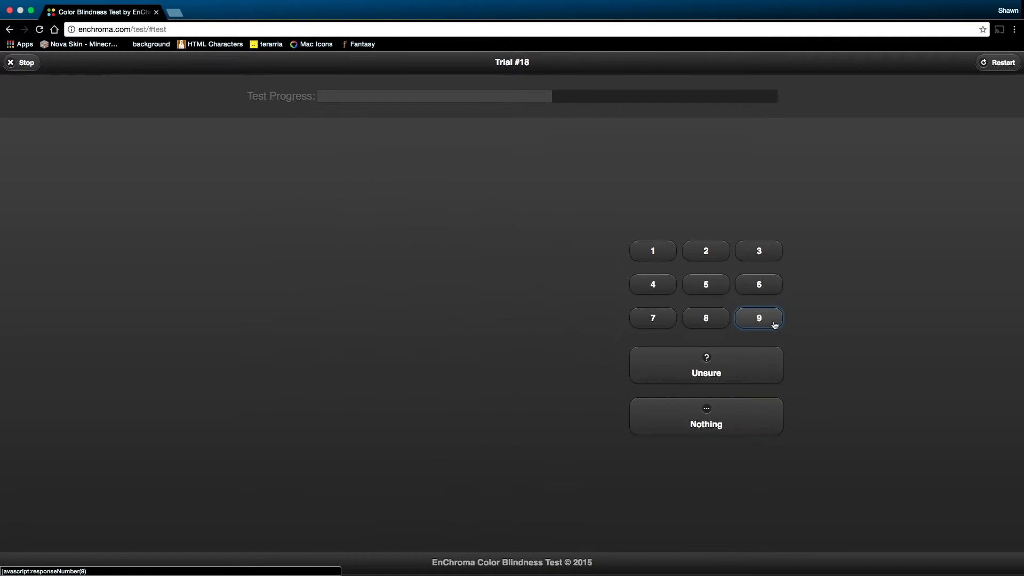
{"action": "left_click", "coordinate": [759, 317]}
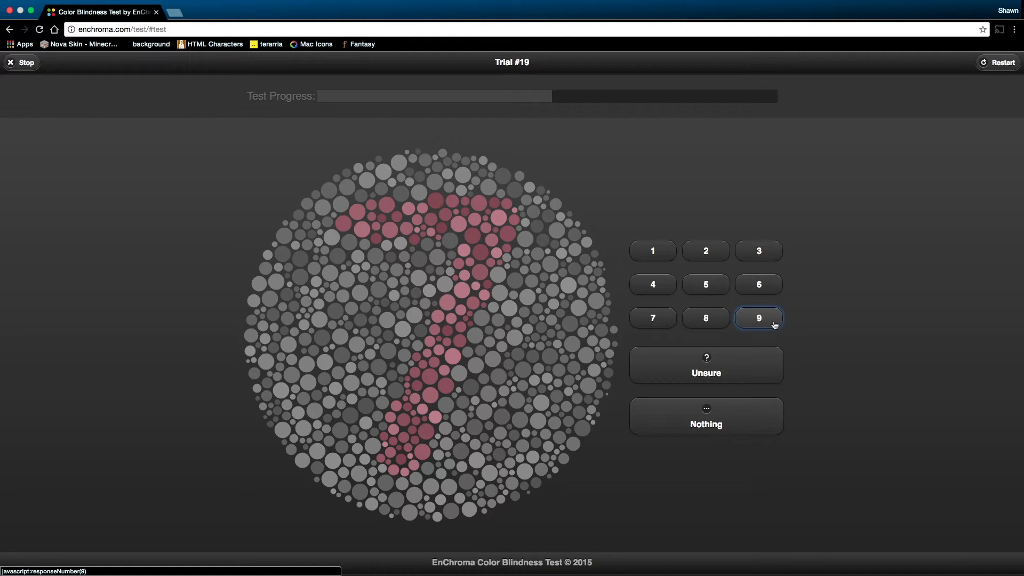
{"action": "mouse_move", "coordinate": [792, 317]}
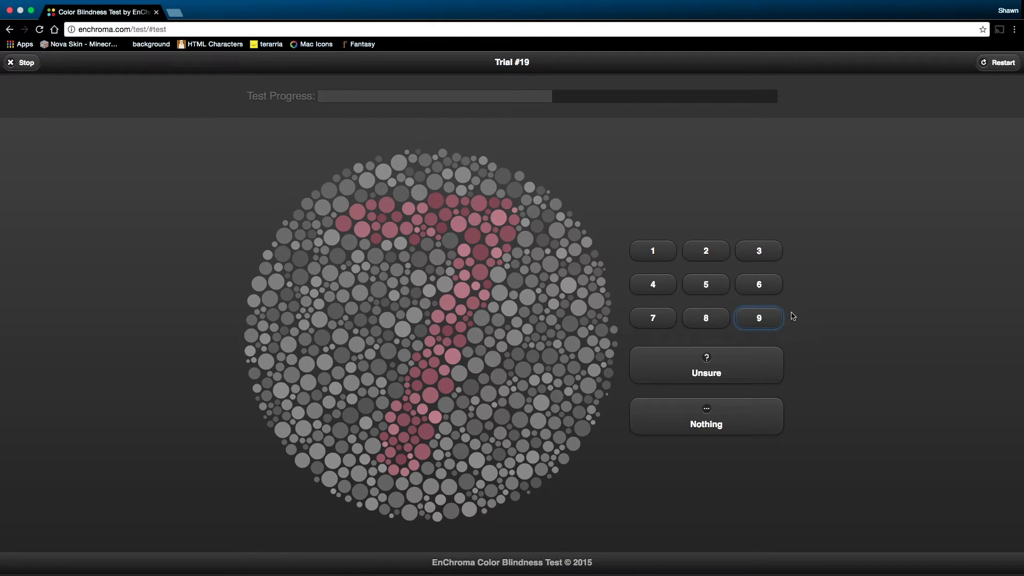
Answer the final plates with 7, 9 and 5 to complete the test
{"action": "left_click", "coordinate": [758, 318]}
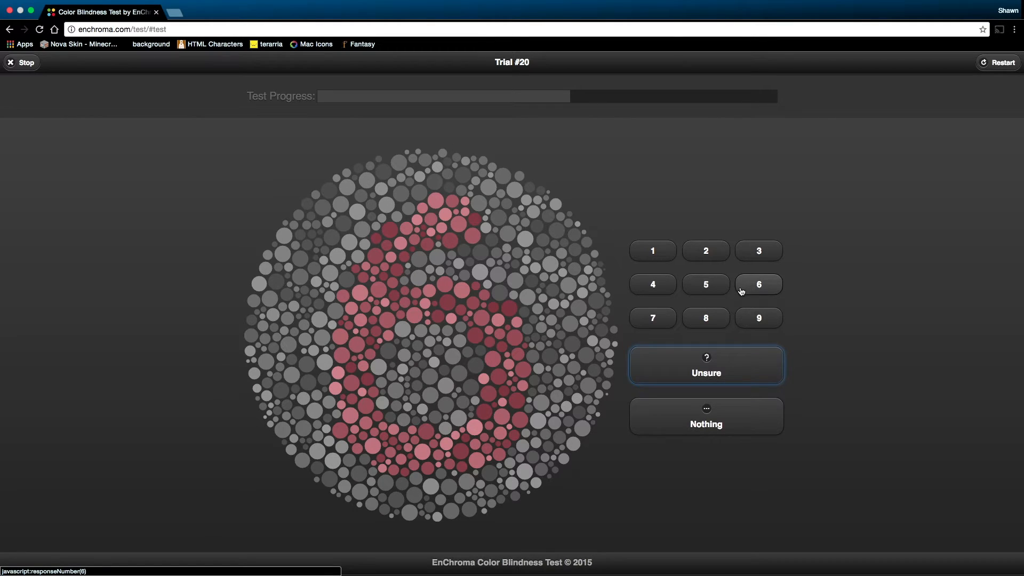
{"action": "left_click", "coordinate": [758, 284]}
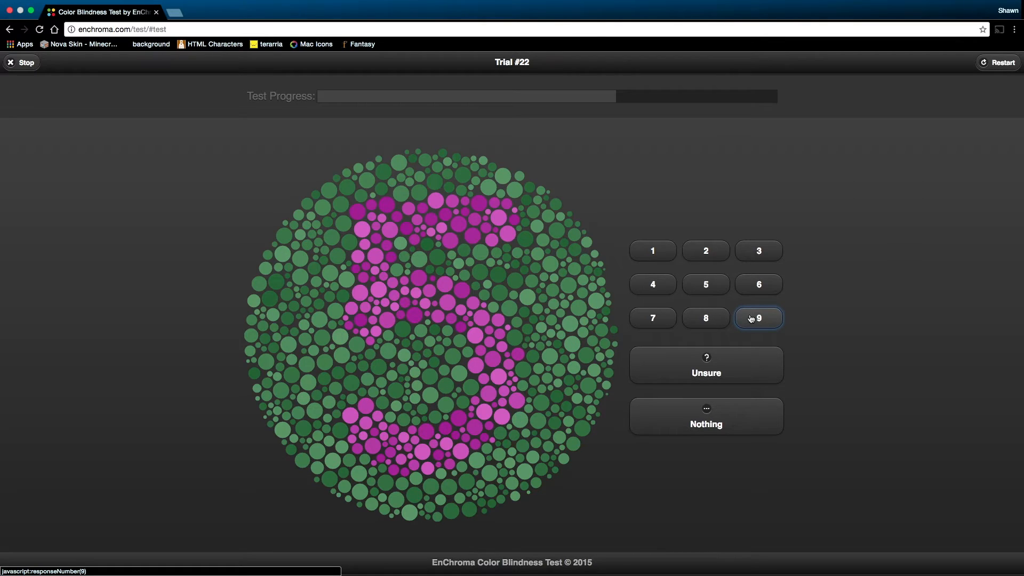
{"action": "left_click", "coordinate": [759, 318]}
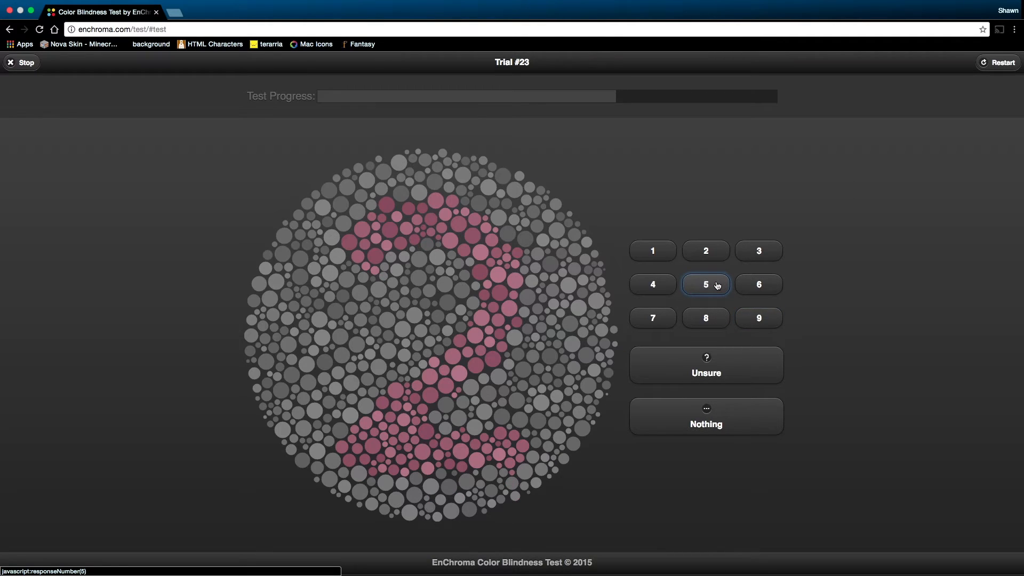
{"action": "left_click", "coordinate": [706, 284]}
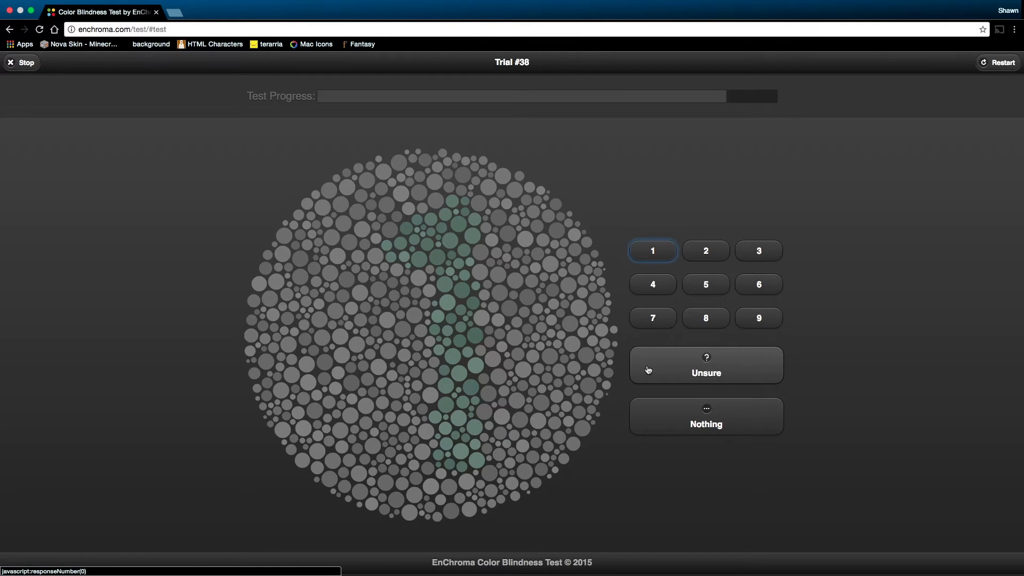
{"action": "left_click", "coordinate": [706, 365]}
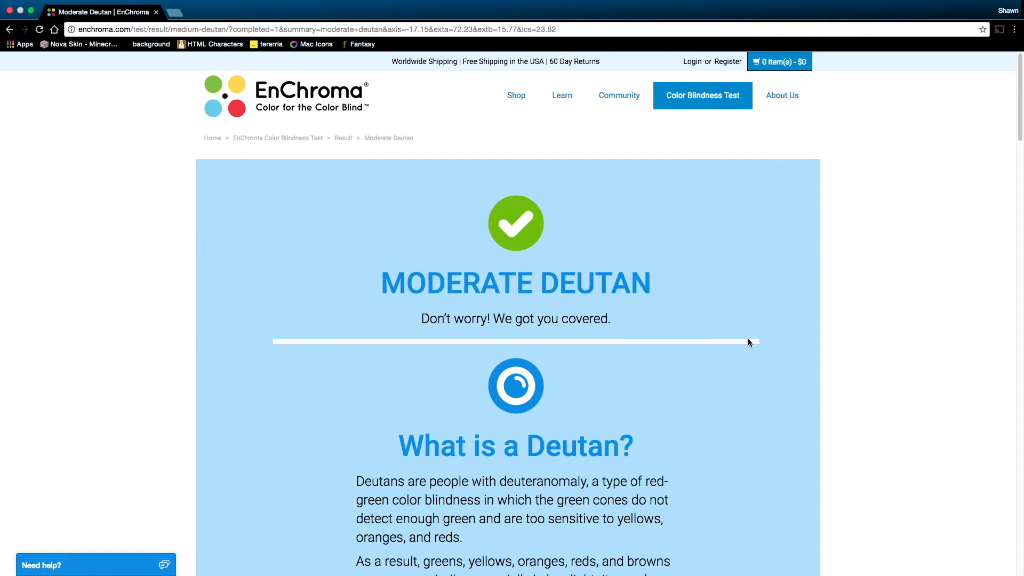
Scroll through the Moderate Deutan results, past the 90% glasses-response figure, then back up
{"action": "scroll", "scroll_direction": "down", "scroll_amount": 3}
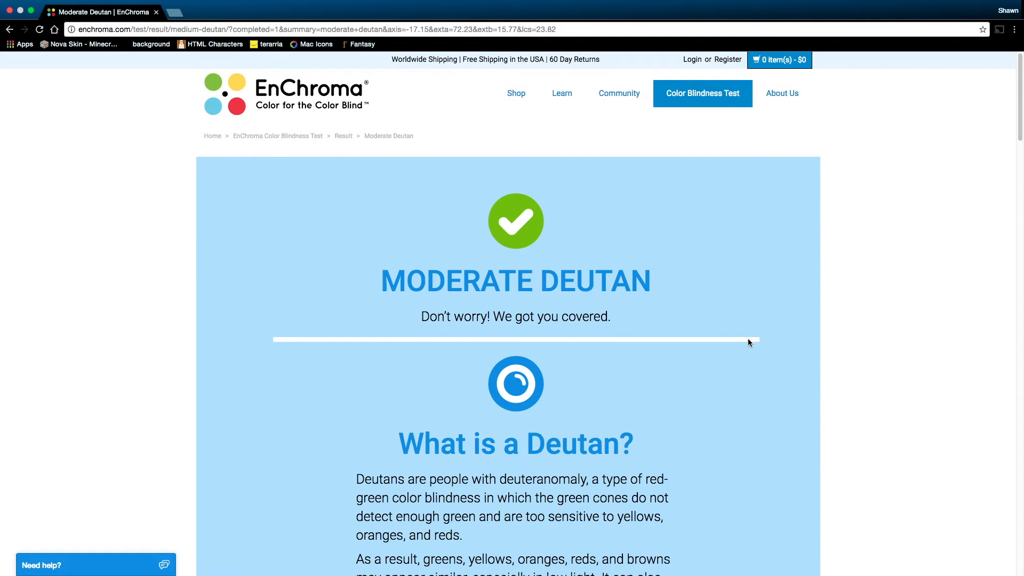
{"action": "scroll", "scroll_direction": "down", "scroll_amount": 3}
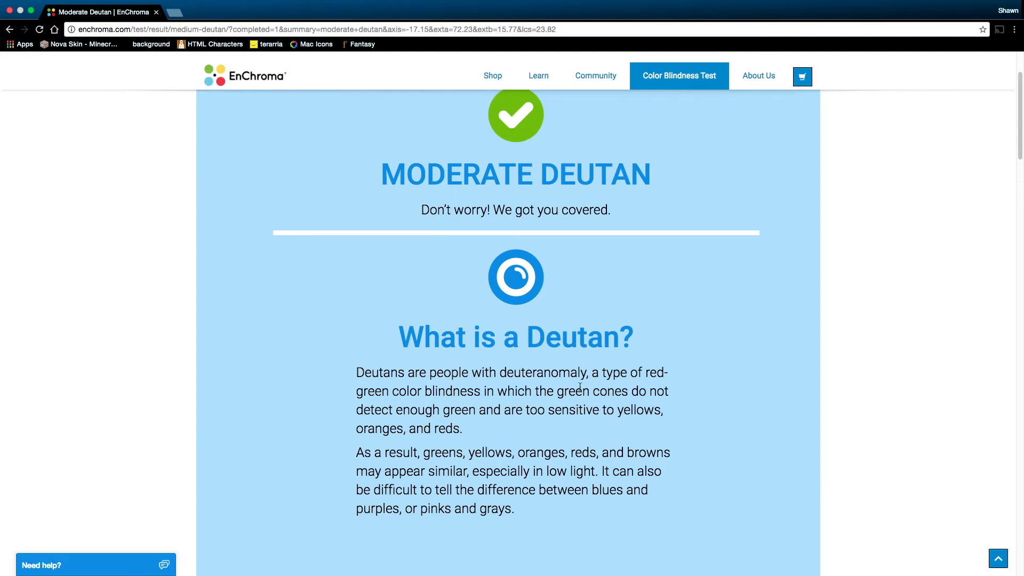
{"action": "scroll", "scroll_direction": "down", "scroll_amount": 3}
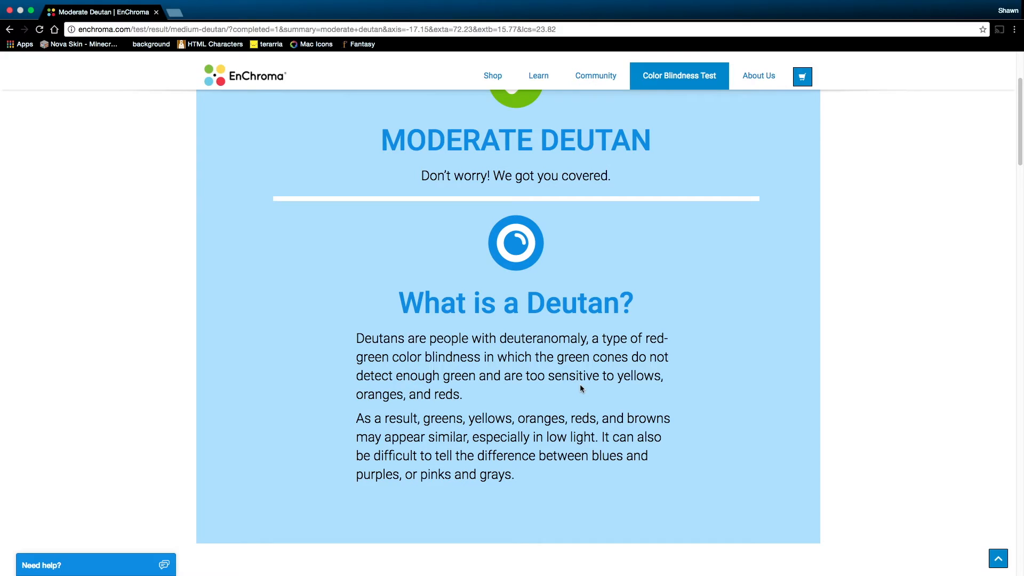
{"action": "scroll", "scroll_direction": "down", "scroll_amount": 3}
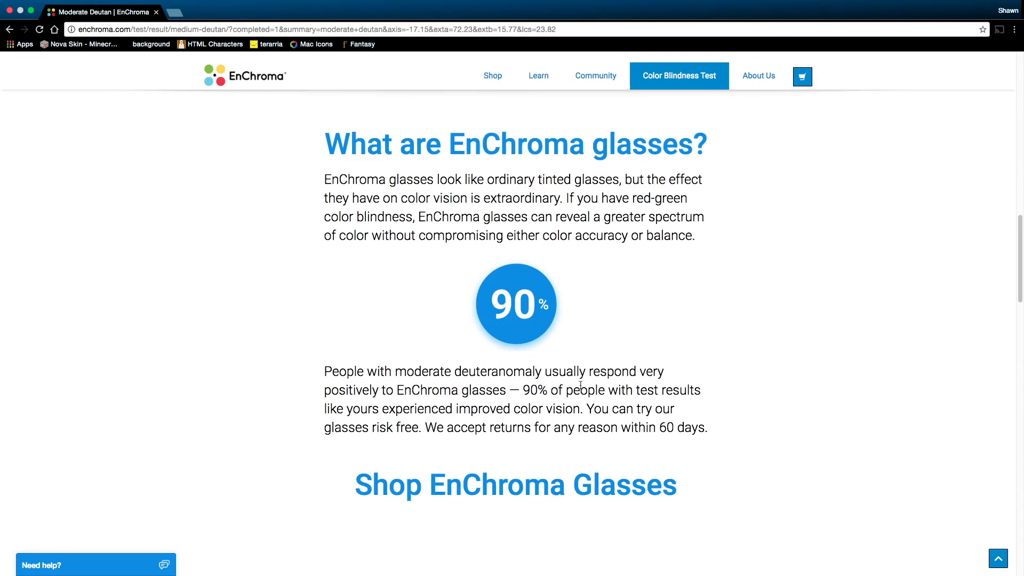
{"action": "scroll", "scroll_direction": "down", "scroll_amount": 3}
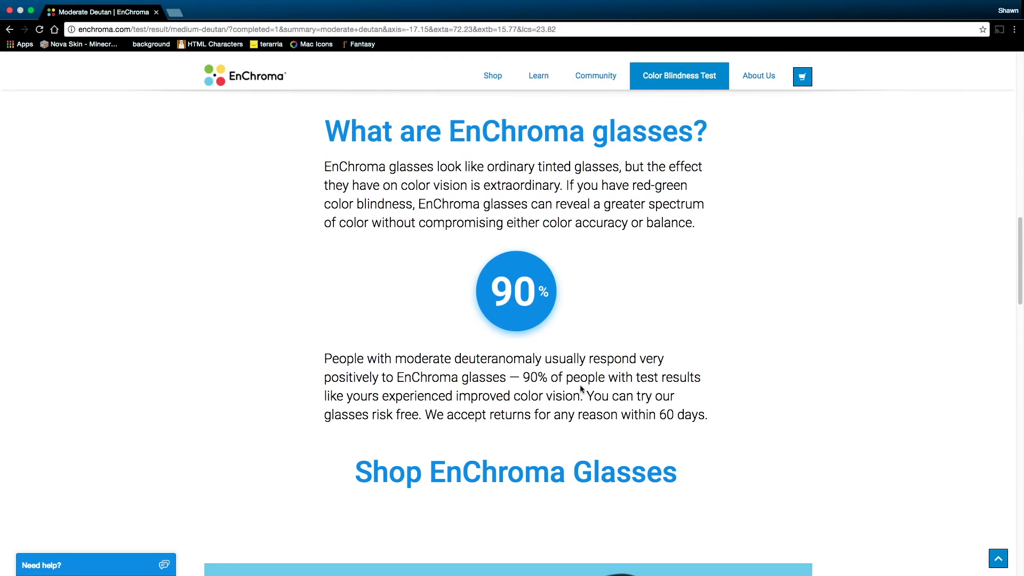
{"action": "scroll", "scroll_direction": "up", "scroll_amount": 3}
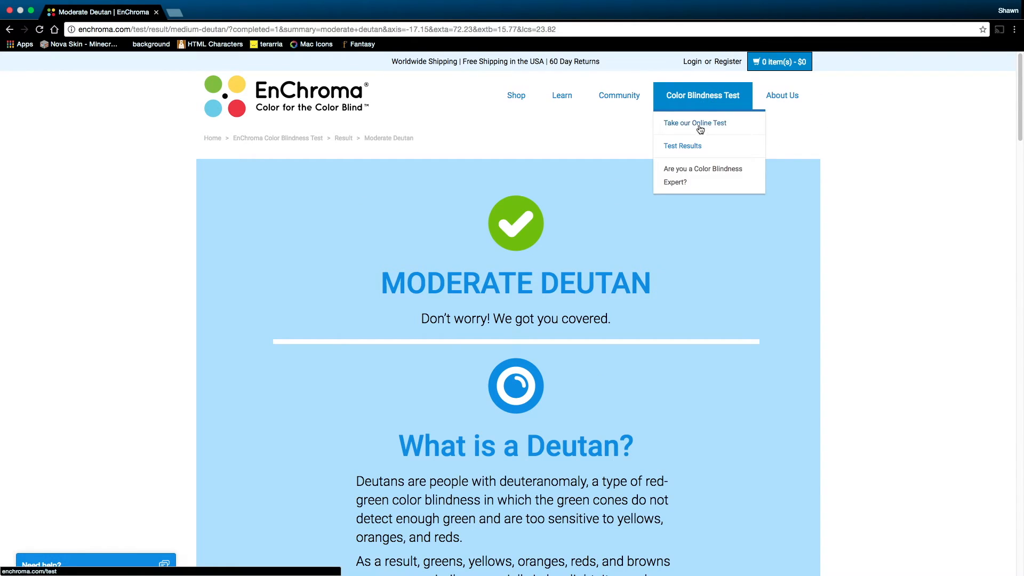
Retake the online test and answer the first two plates Unsure, triggering the problem notice
{"action": "left_click", "coordinate": [695, 123]}
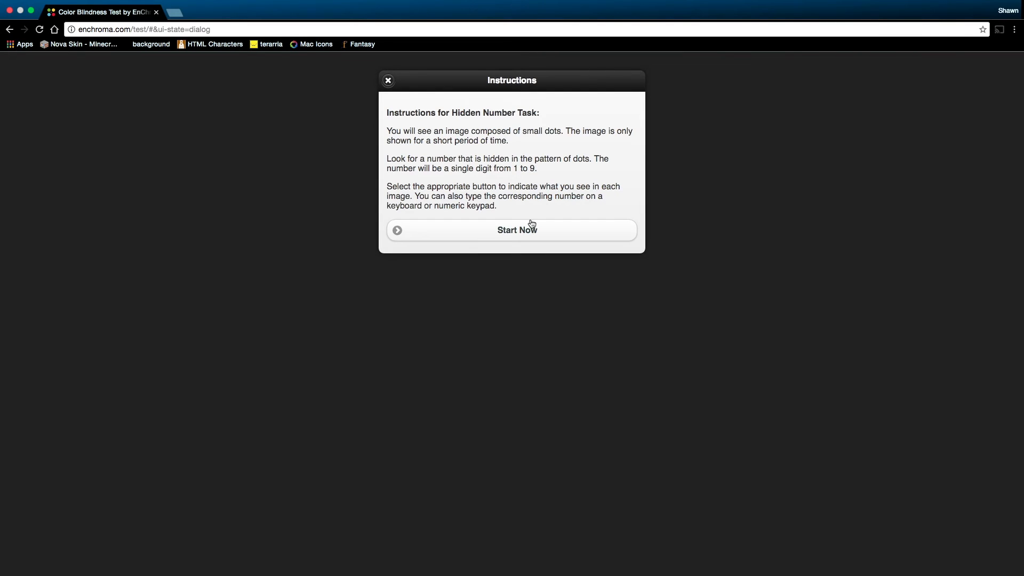
{"action": "left_click", "coordinate": [511, 230]}
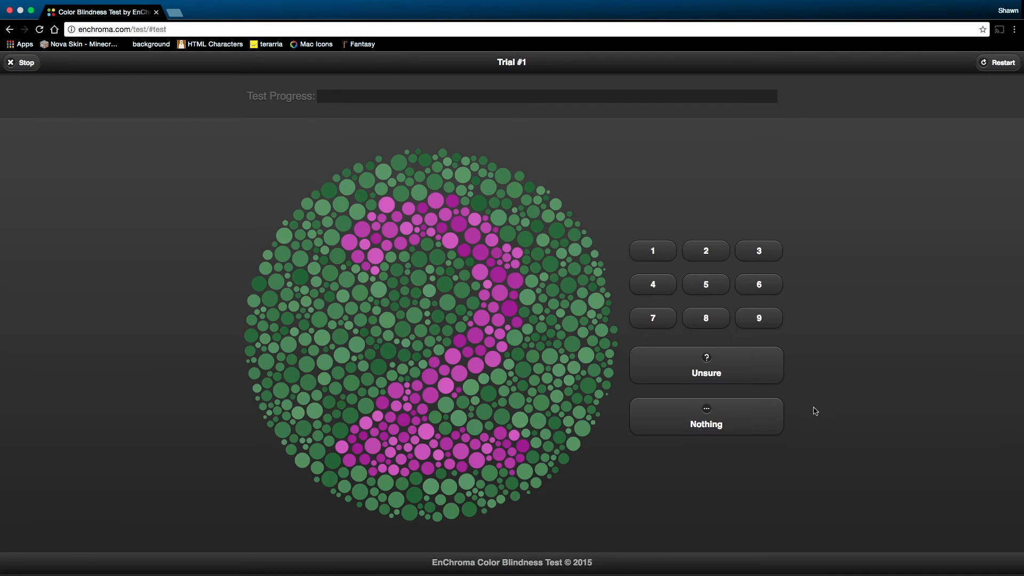
{"action": "left_click", "coordinate": [705, 365]}
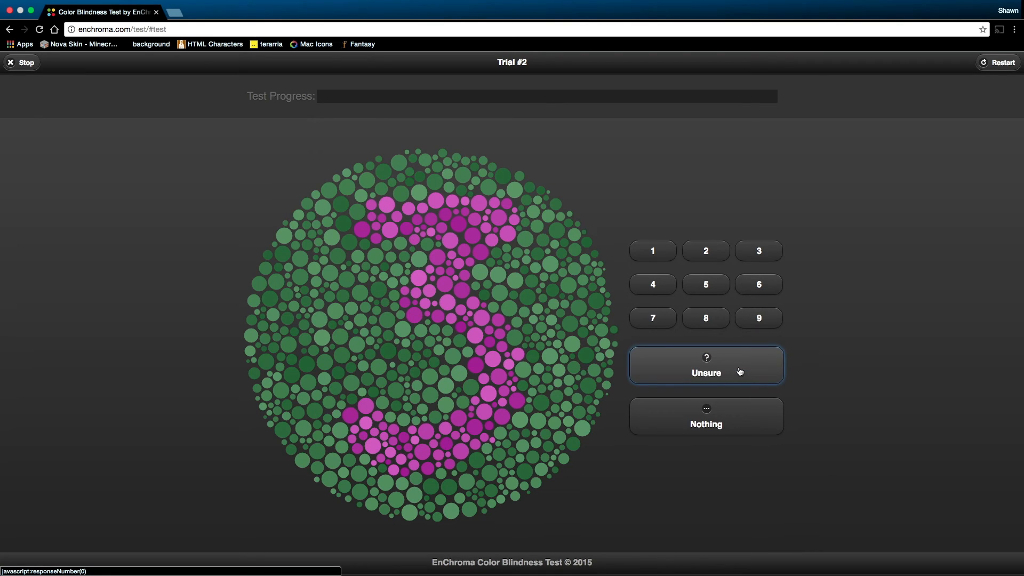
{"action": "left_click", "coordinate": [705, 371]}
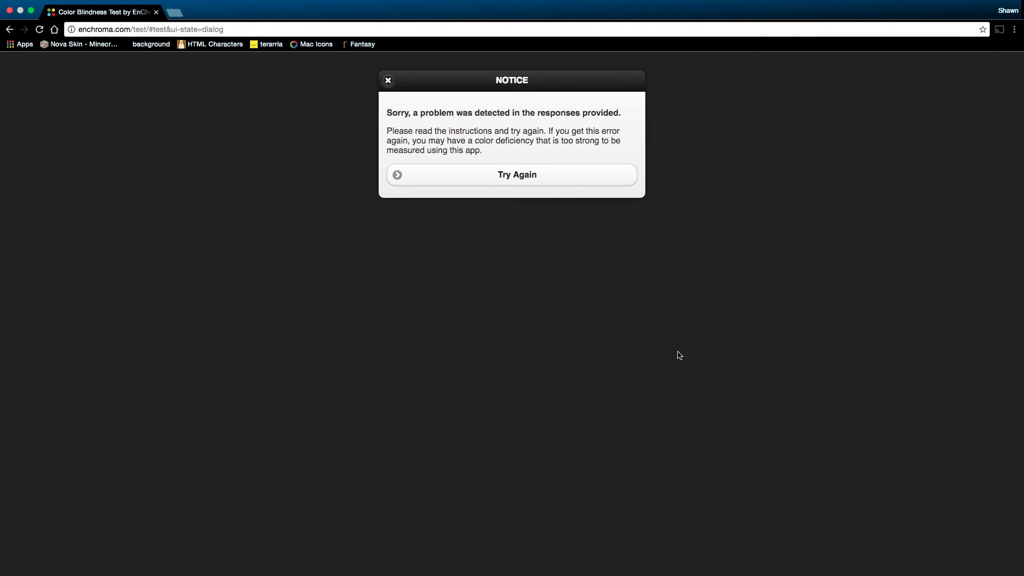
{"action": "mouse_move", "coordinate": [625, 275]}
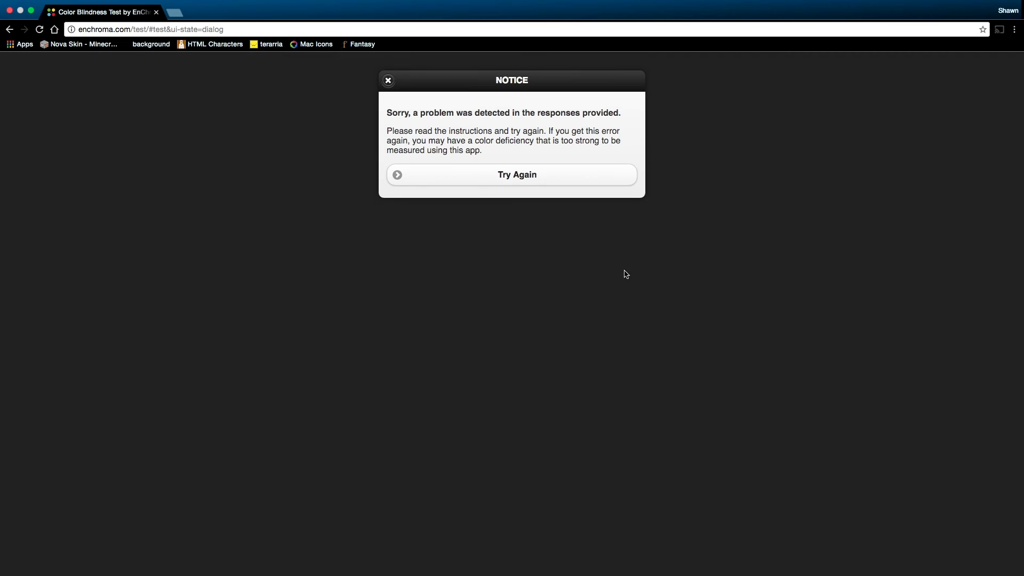
{"action": "mouse_move", "coordinate": [608, 248]}
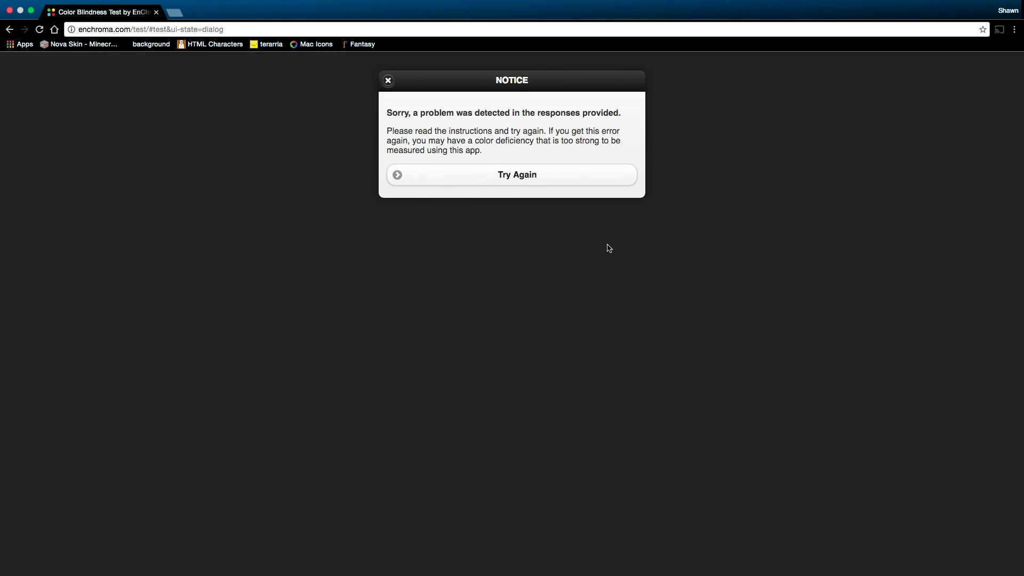
{"action": "mouse_move", "coordinate": [575, 247]}
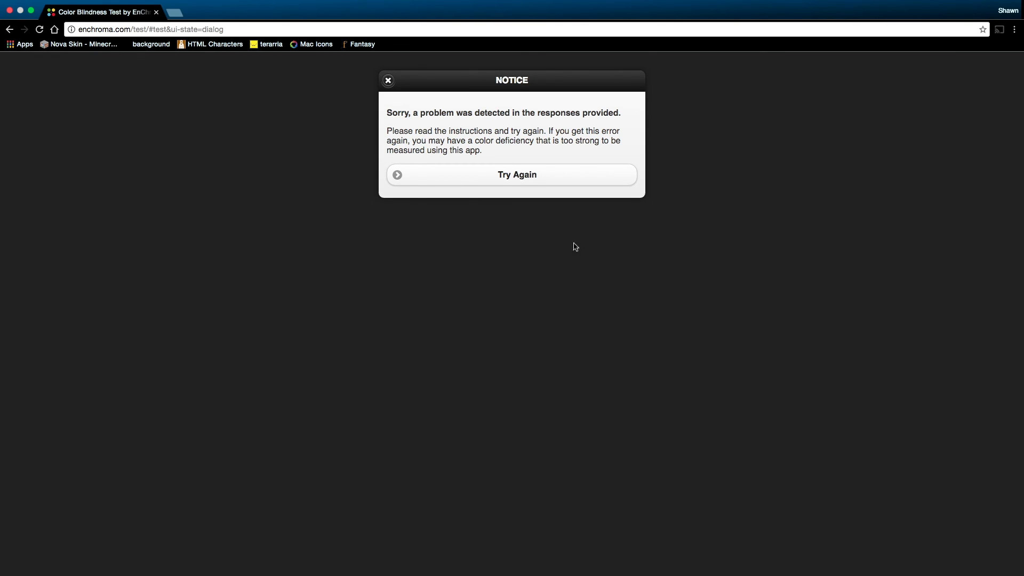
{"action": "mouse_move", "coordinate": [544, 187]}
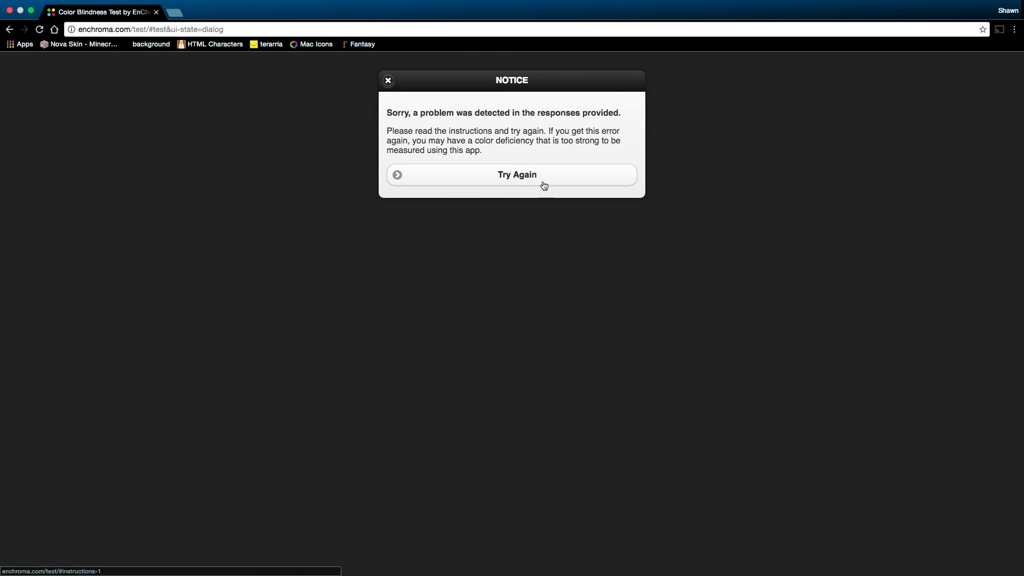